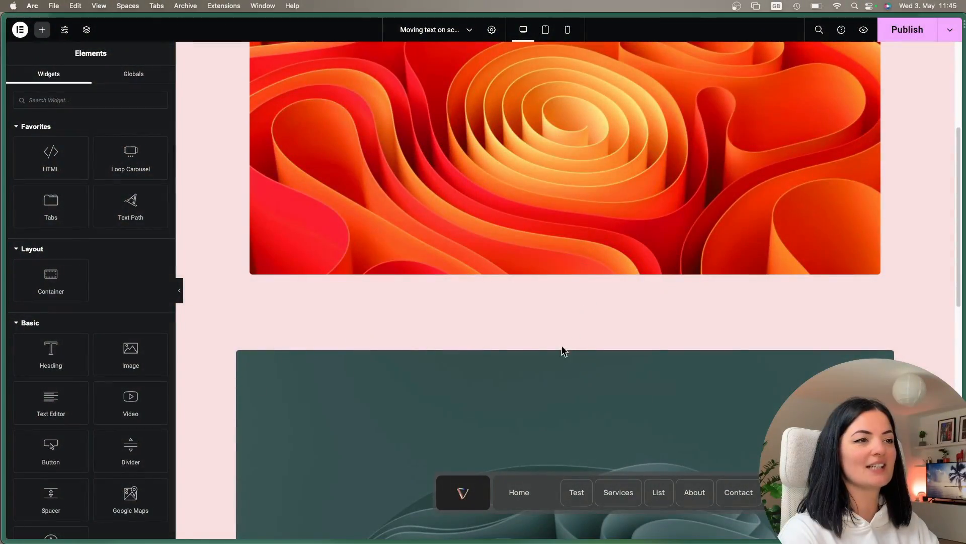
Step: Add an empty container below the orange image with 150 px top margin and zero padding
click(565, 350)
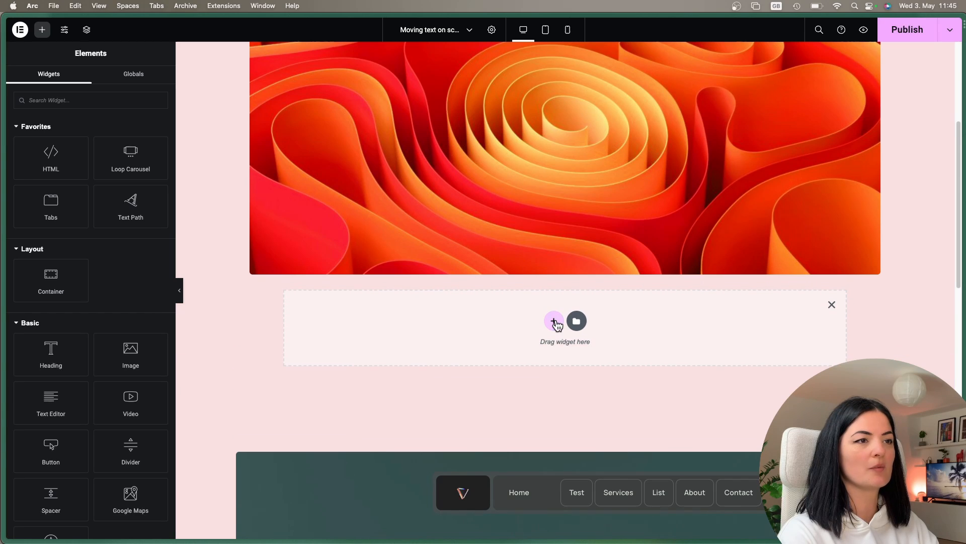
click(553, 320)
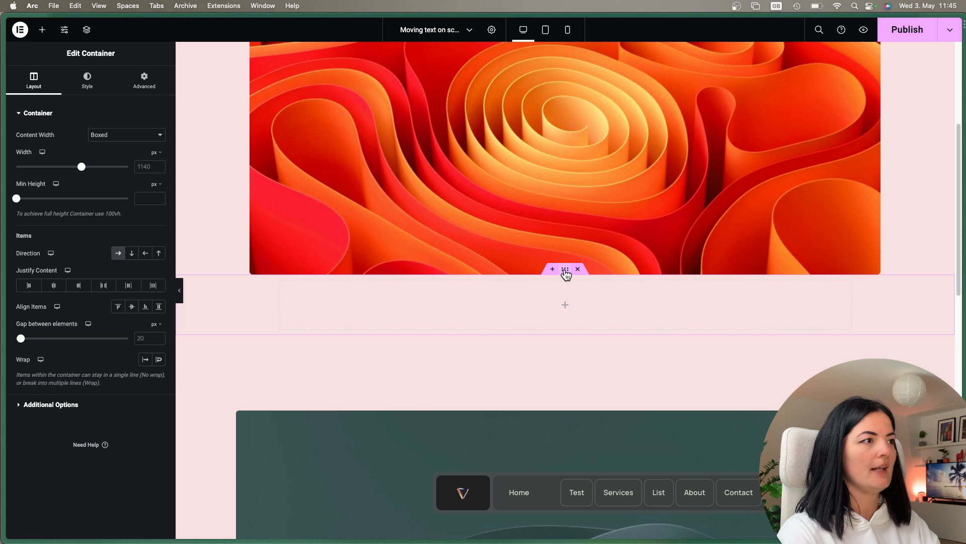
click(144, 79)
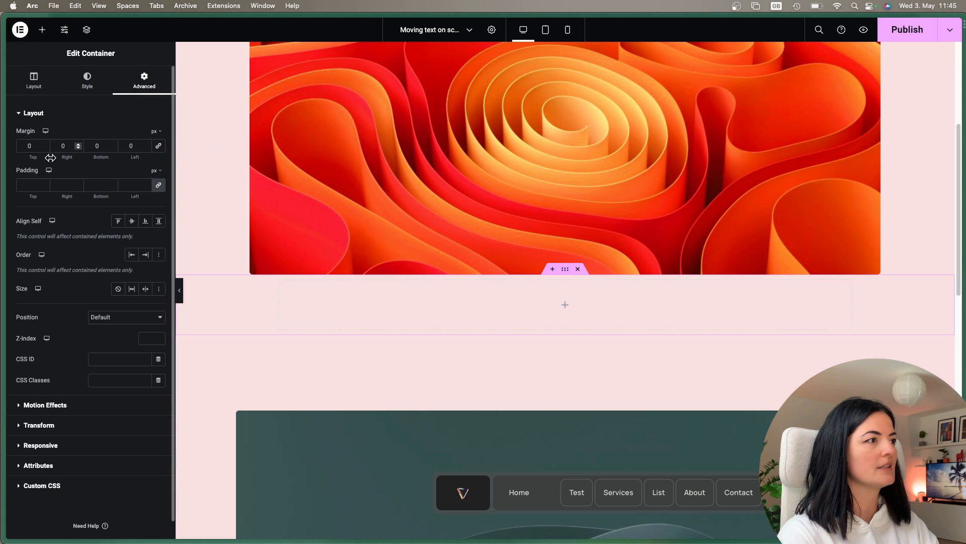
text(10)
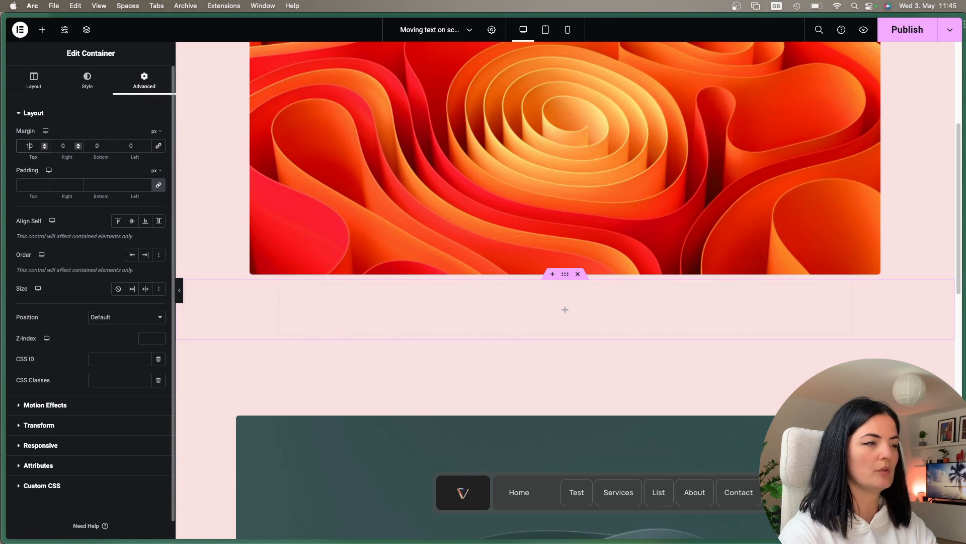
text(150)
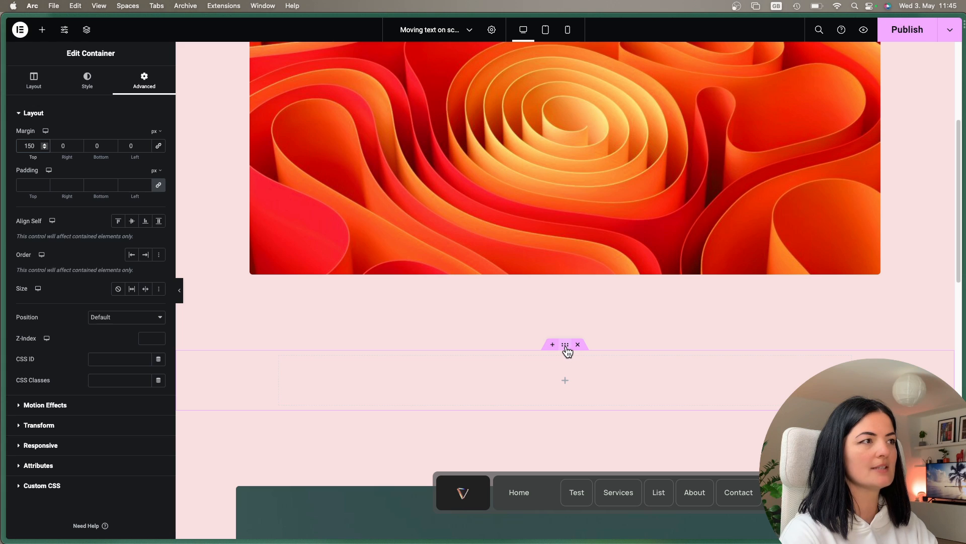
mouse_move(158, 185)
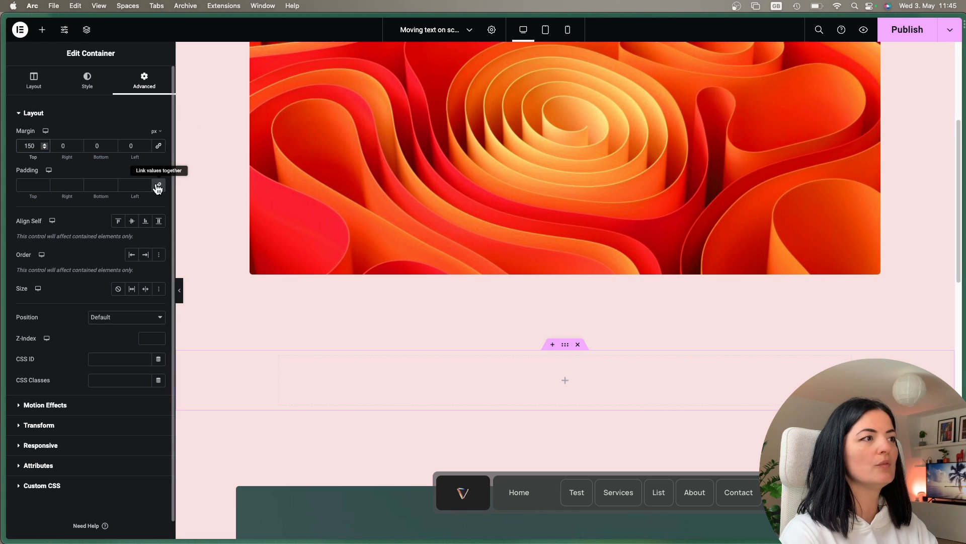
click(158, 186)
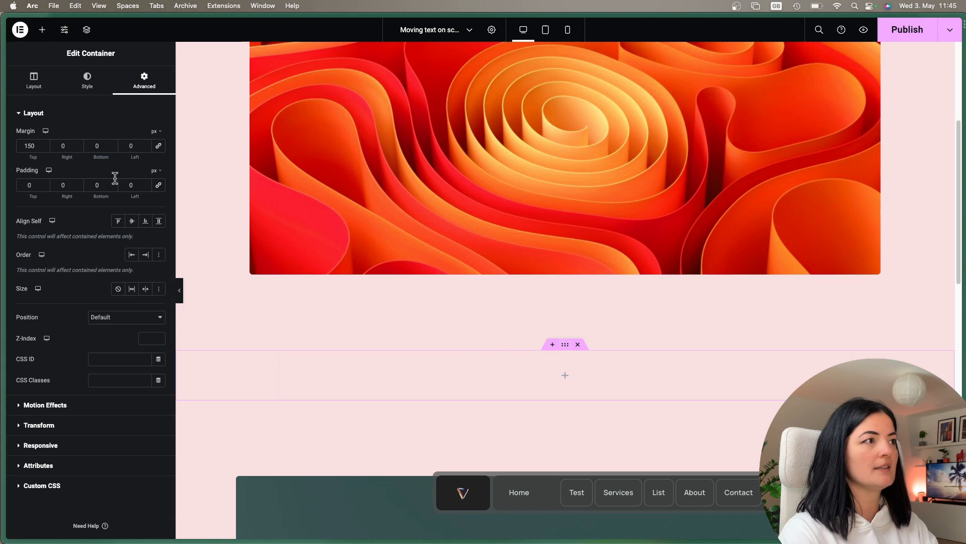
Step: Set the container's Content Width to Full Width
click(33, 81)
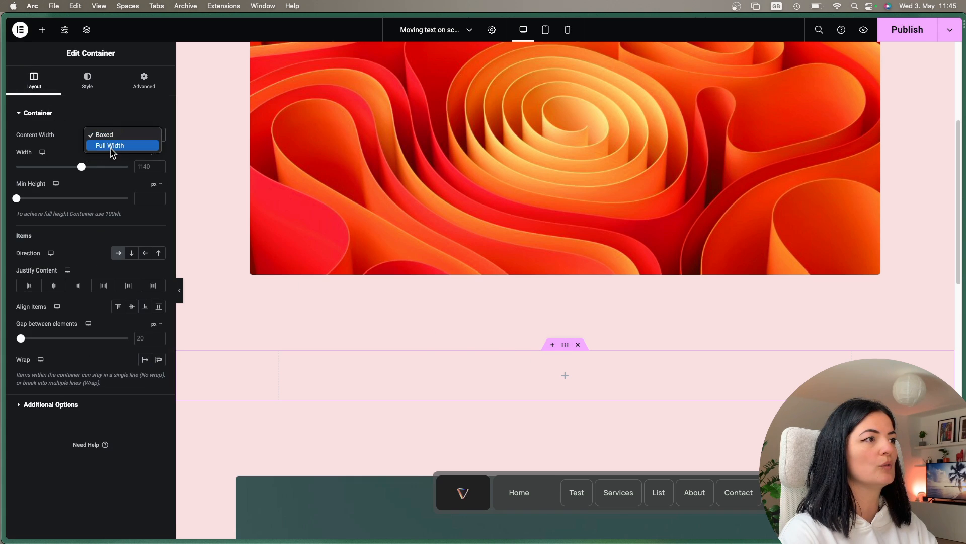
click(111, 145)
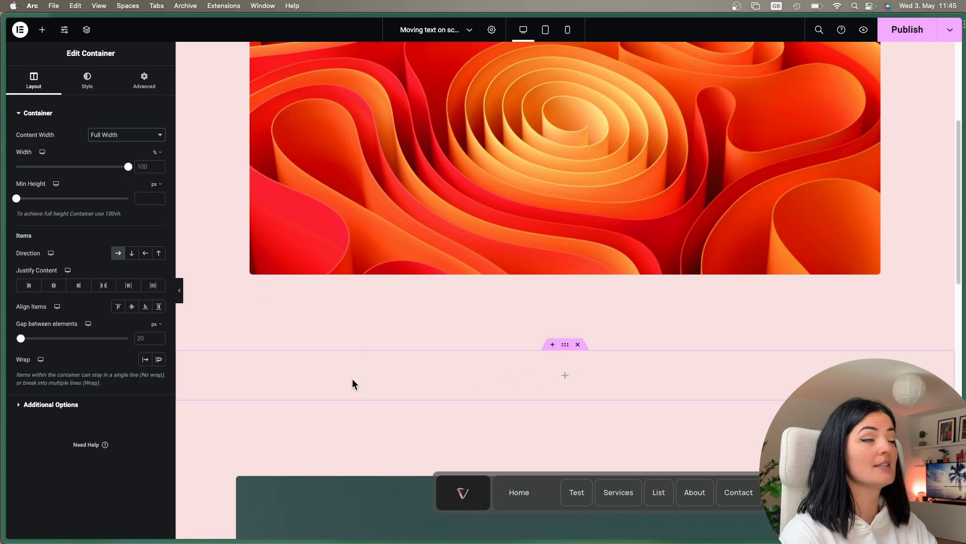
click(42, 29)
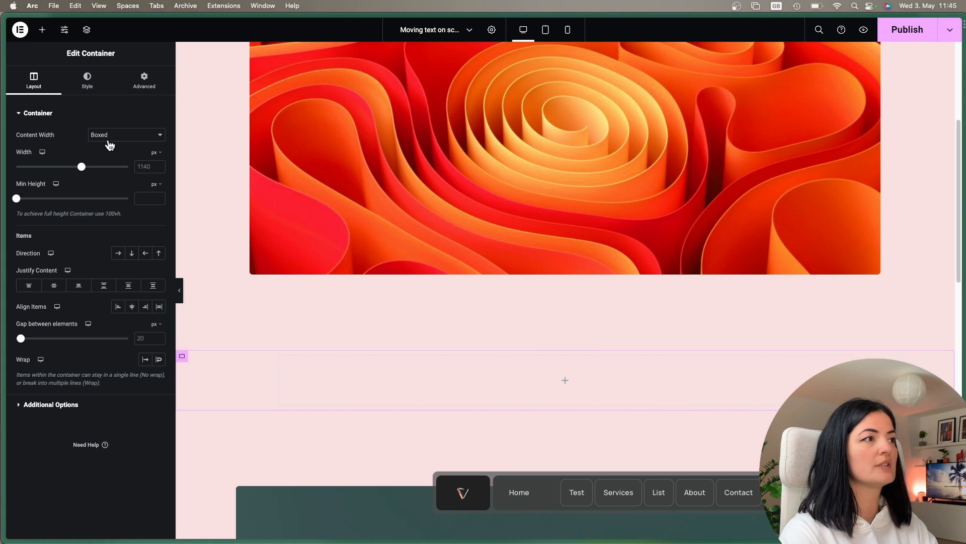
Step: Select the new container and bring up the widget library search
click(126, 134)
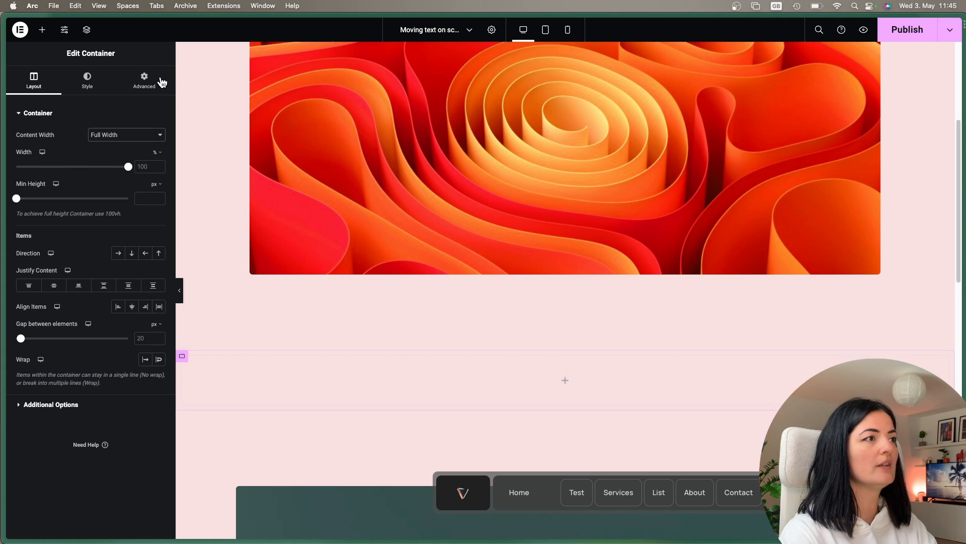
click(144, 80)
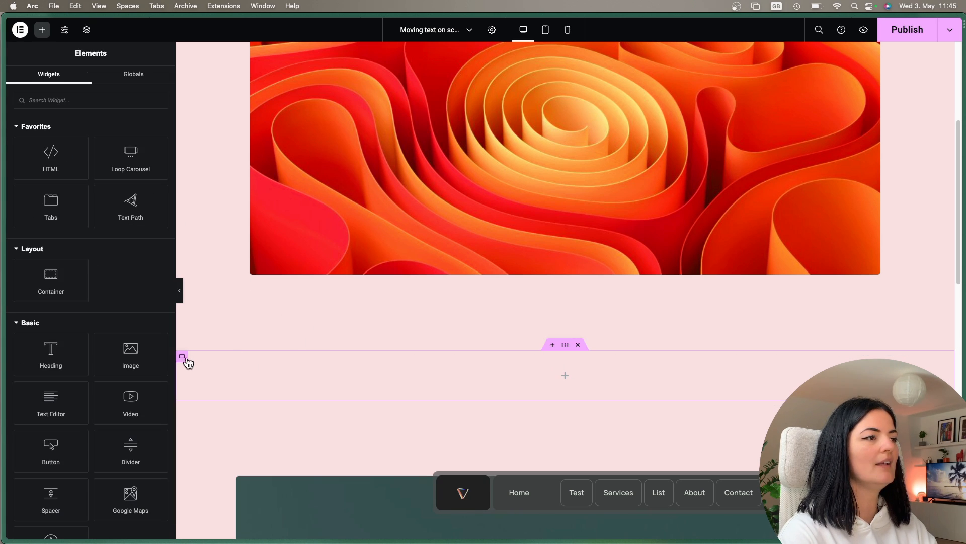
click(182, 358)
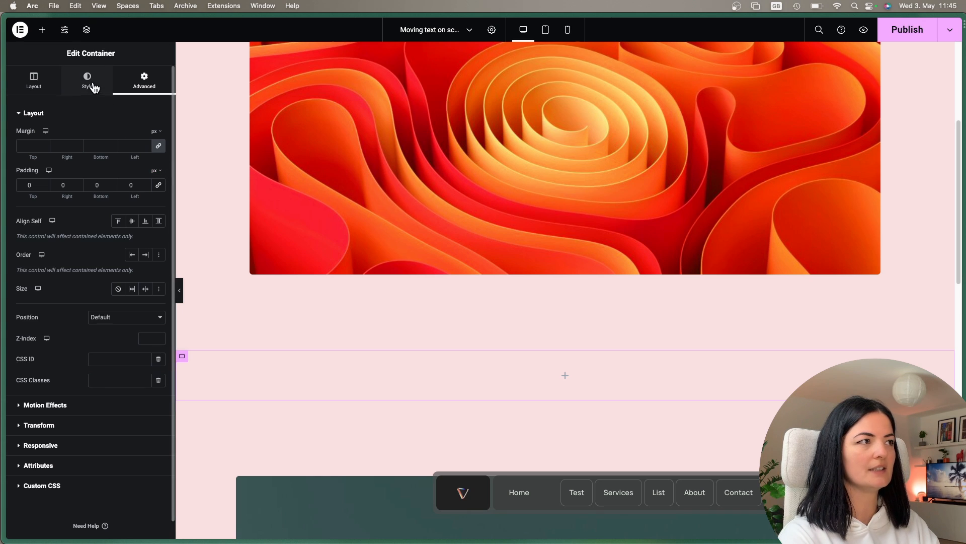
click(42, 29)
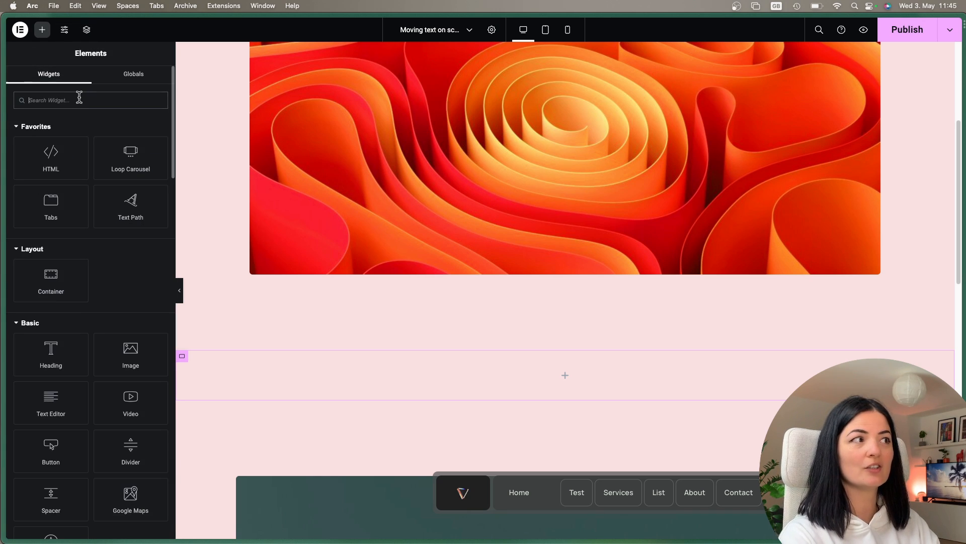
Step: Add an Icon List widget whose single item reads '* reach out now' with no icon
text(icon)
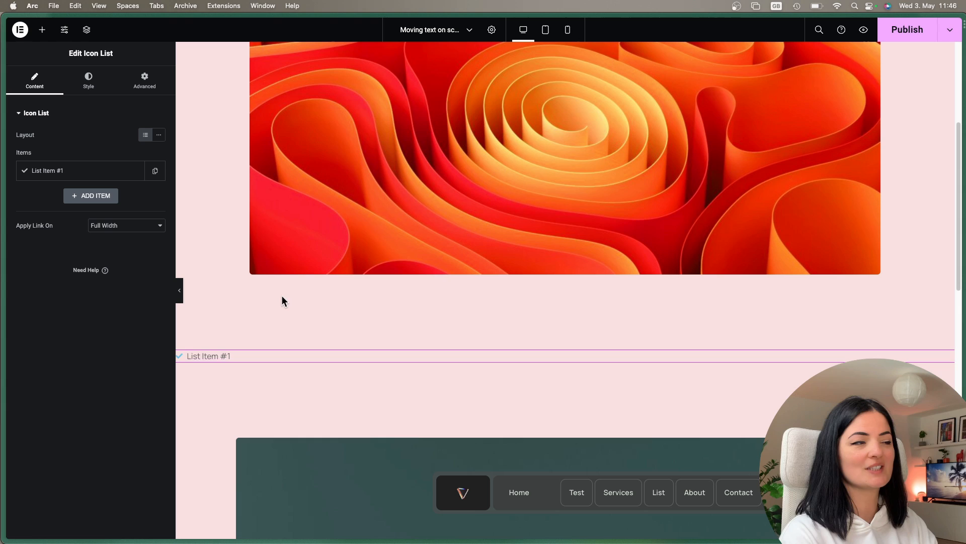
click(47, 170)
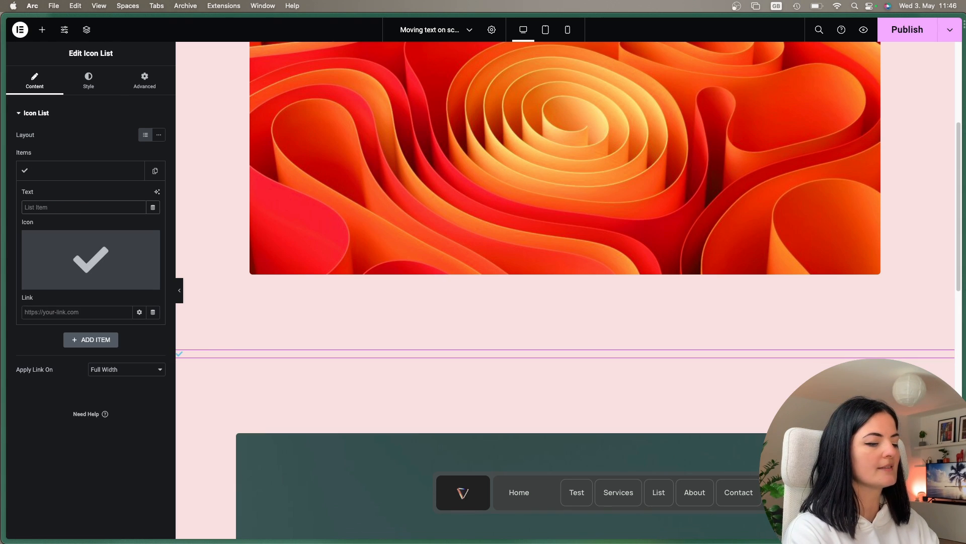
text(*)
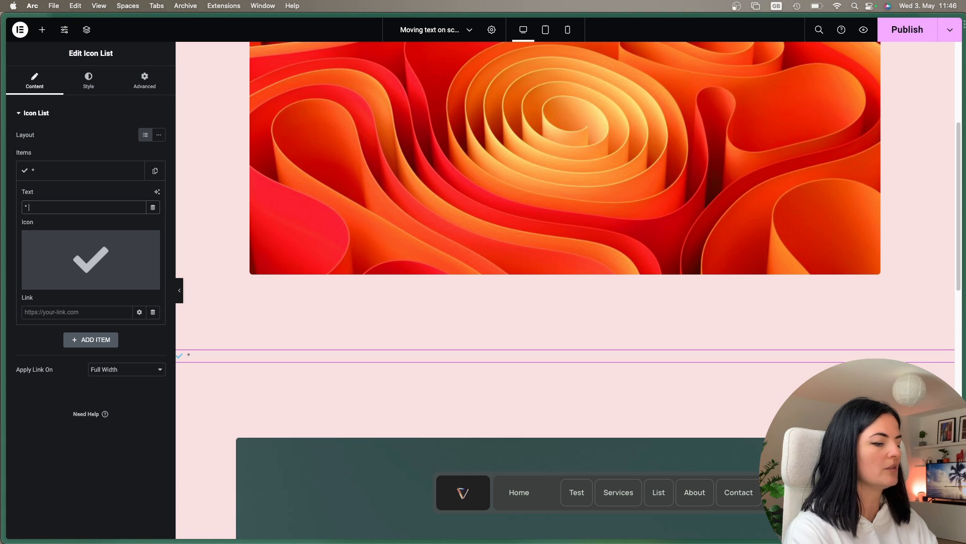
text(reach out)
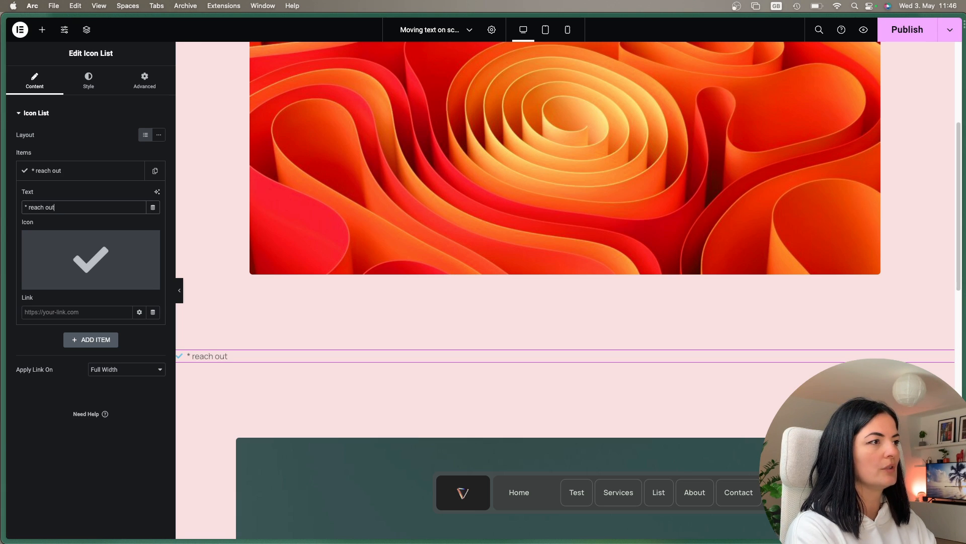
text(now)
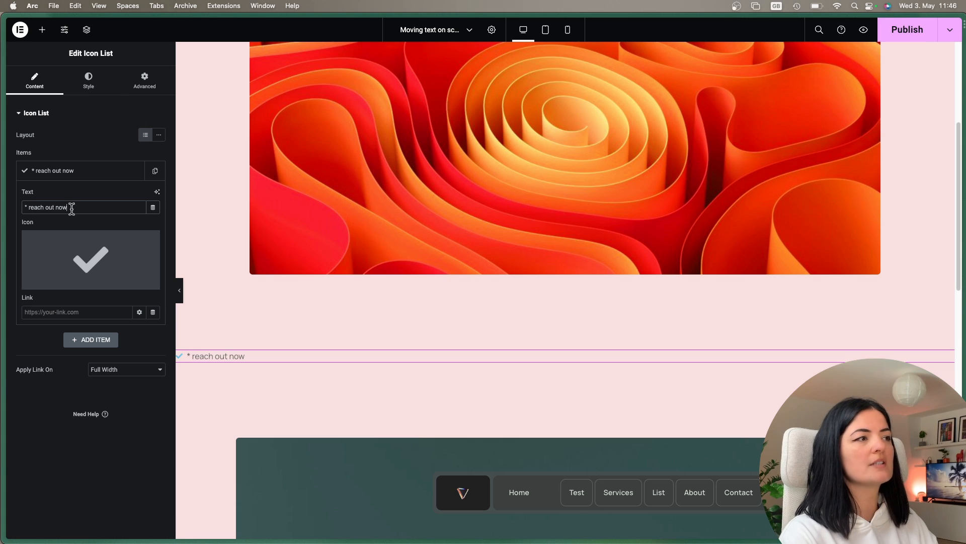
mouse_move(91, 258)
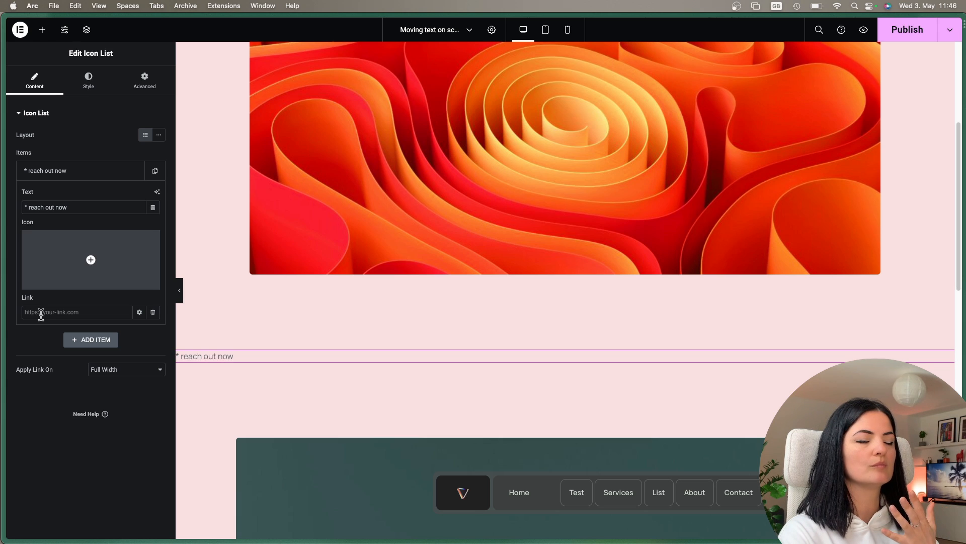
click(77, 312)
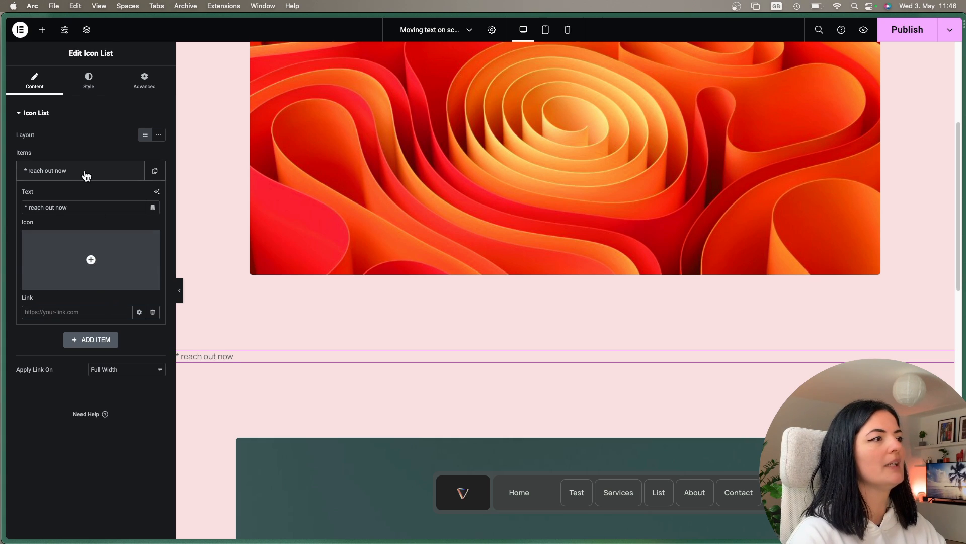
click(81, 171)
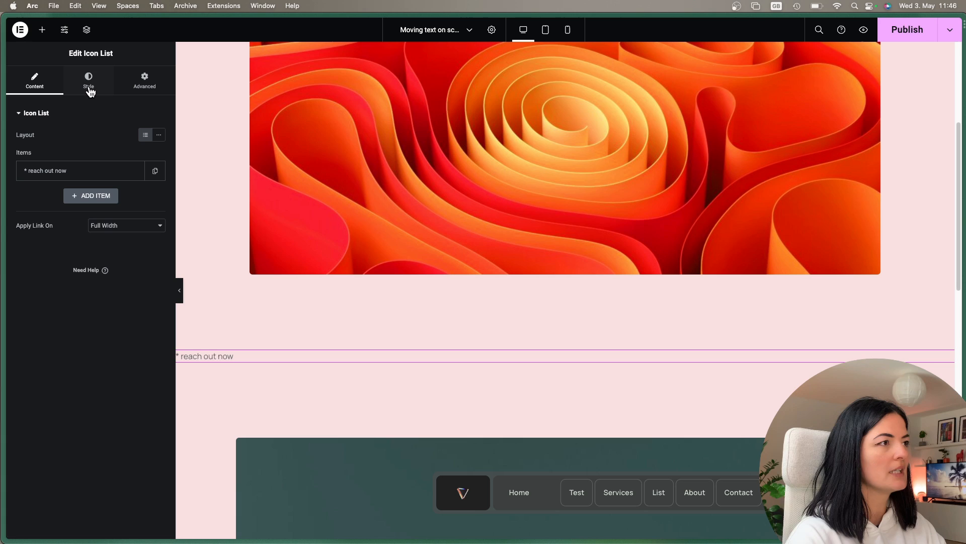
Step: Center the list text and set its typography family to Bayon
click(89, 81)
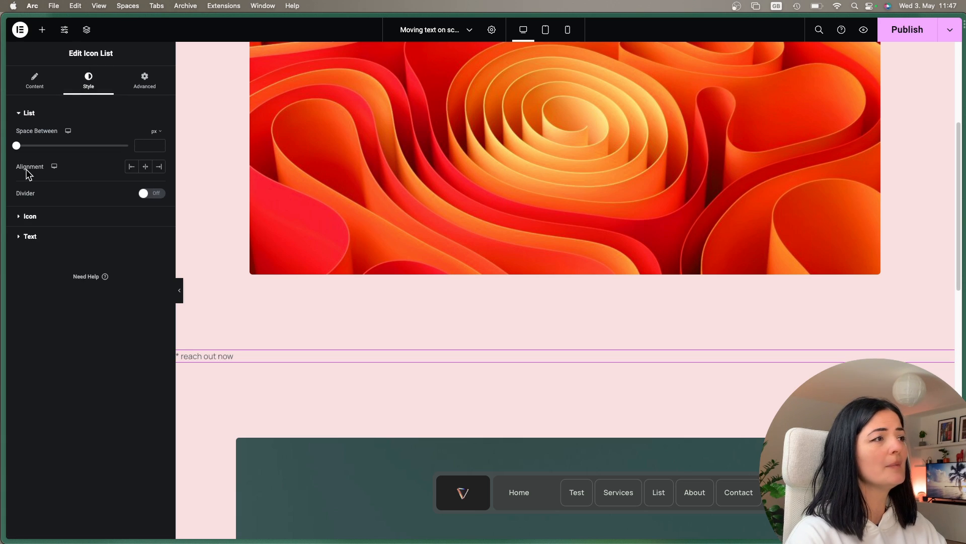
mouse_move(54, 166)
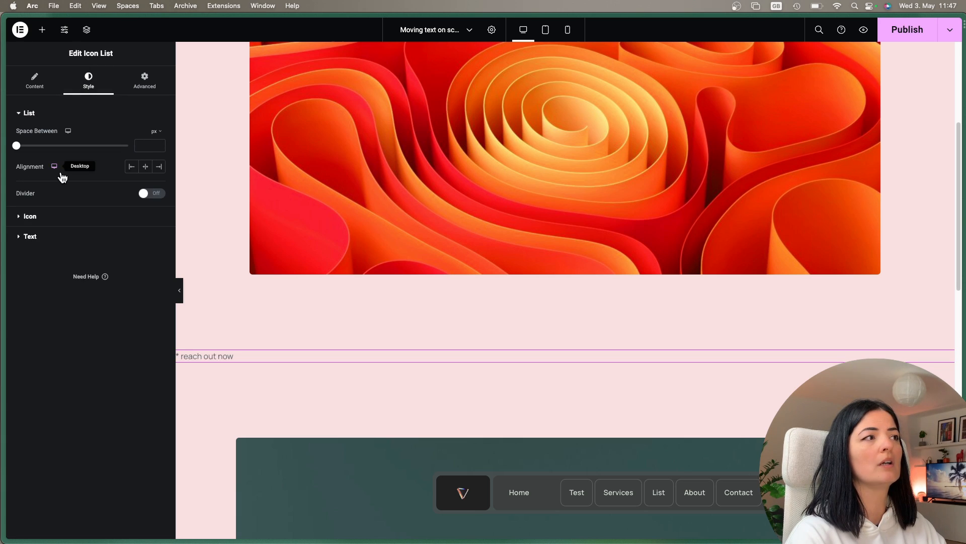
click(145, 166)
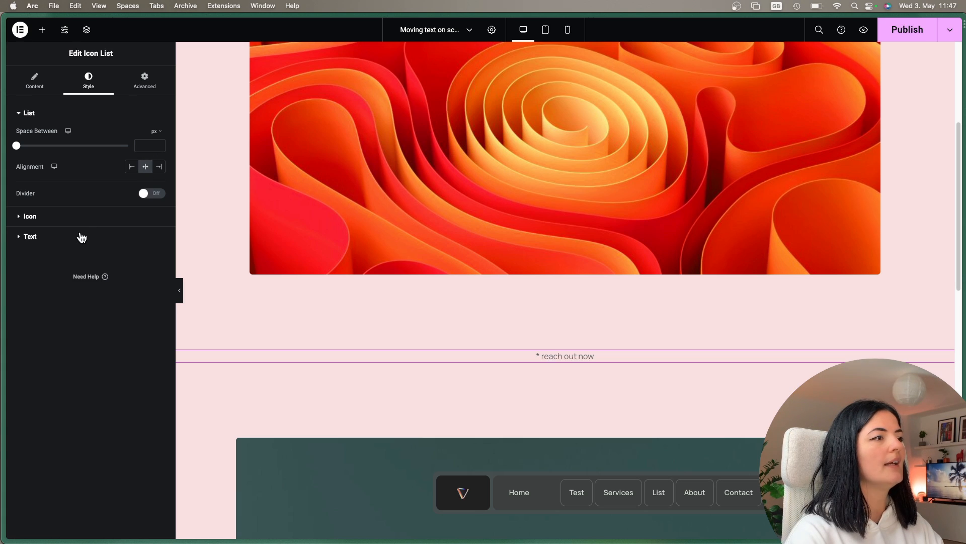
click(30, 235)
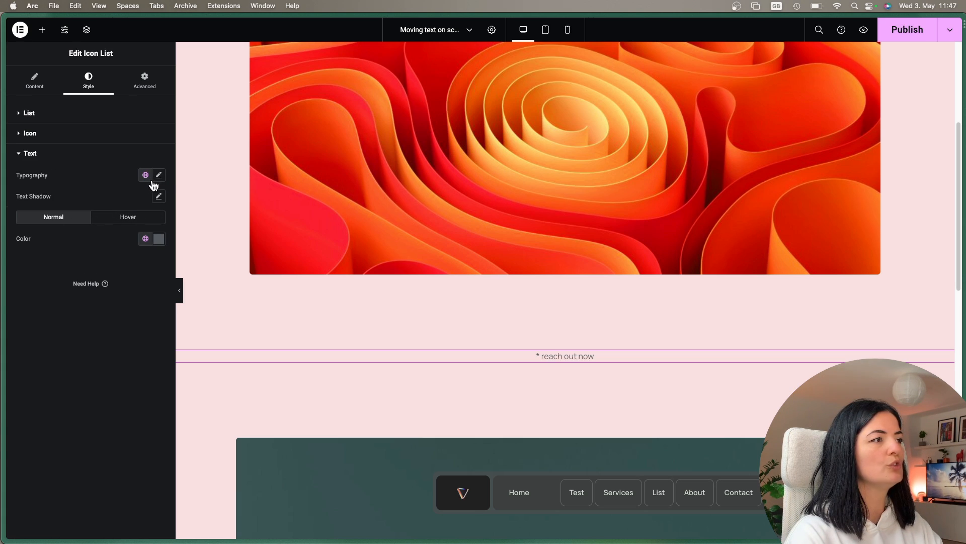
click(158, 176)
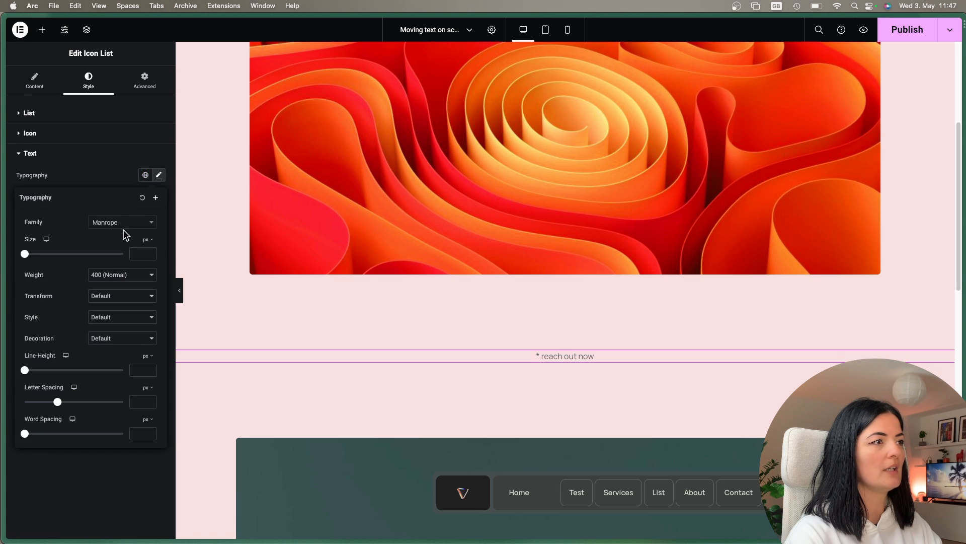
click(121, 221)
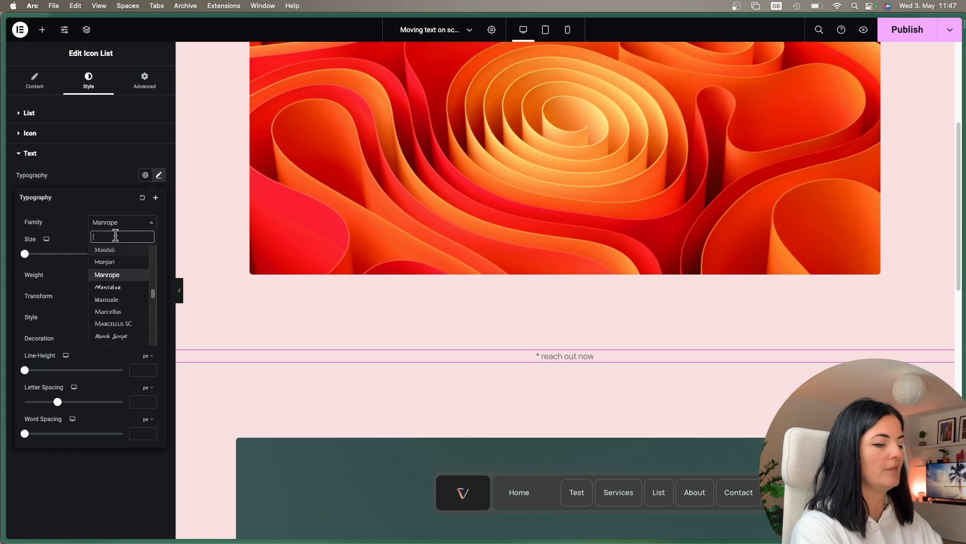
text(ba)
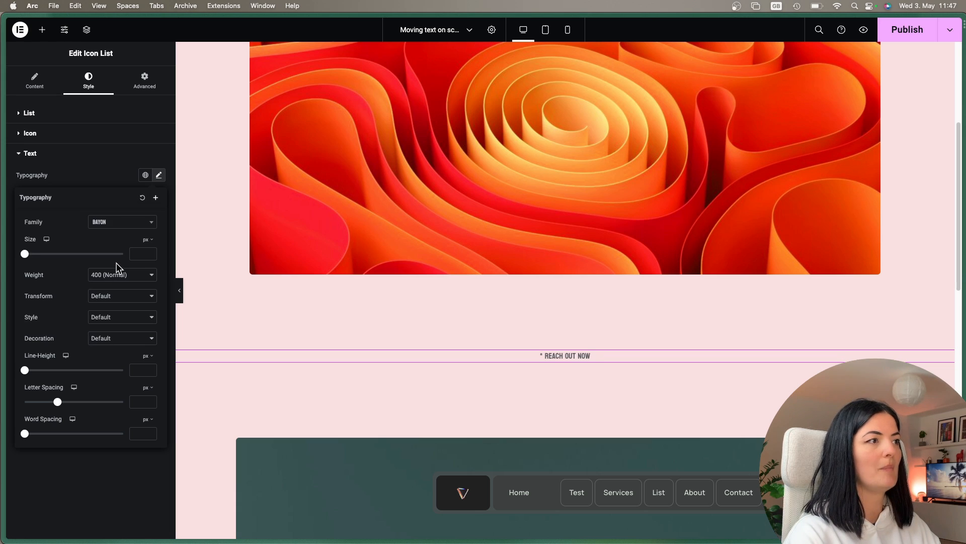
Step: Set the list text size to 5 rem
click(145, 239)
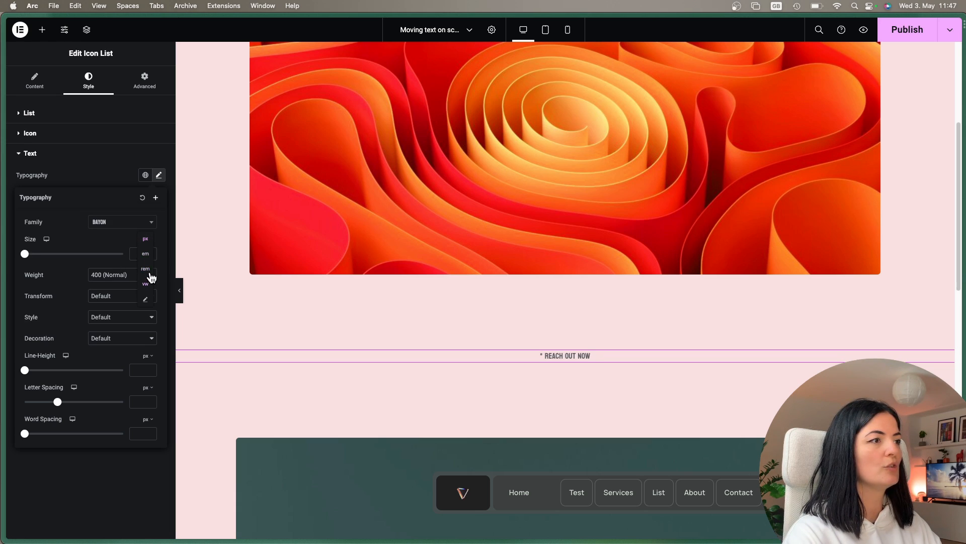
click(145, 269)
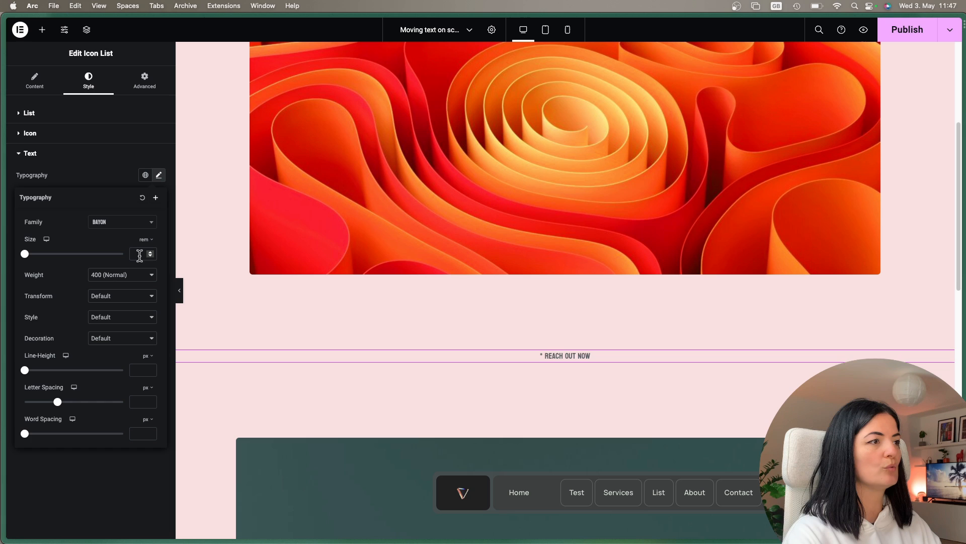
text(5)
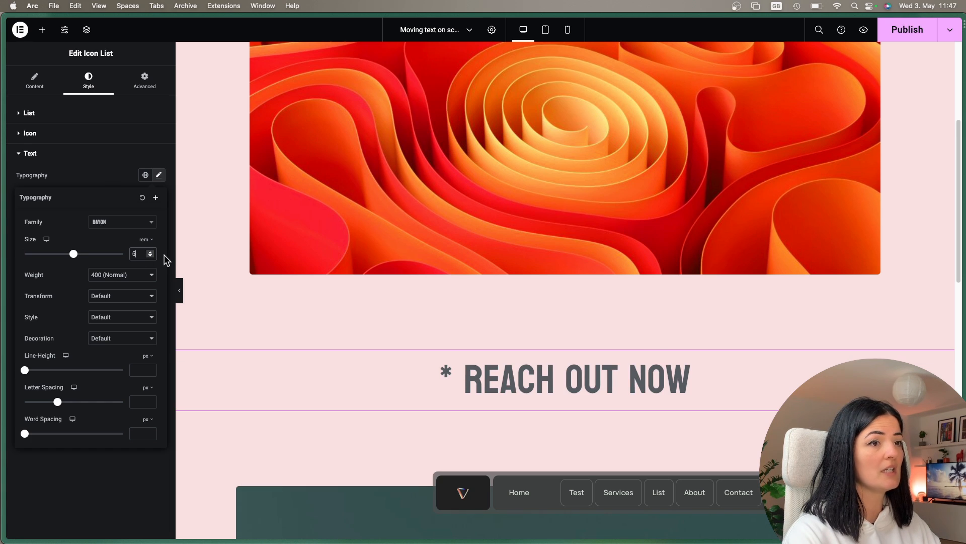
mouse_move(113, 463)
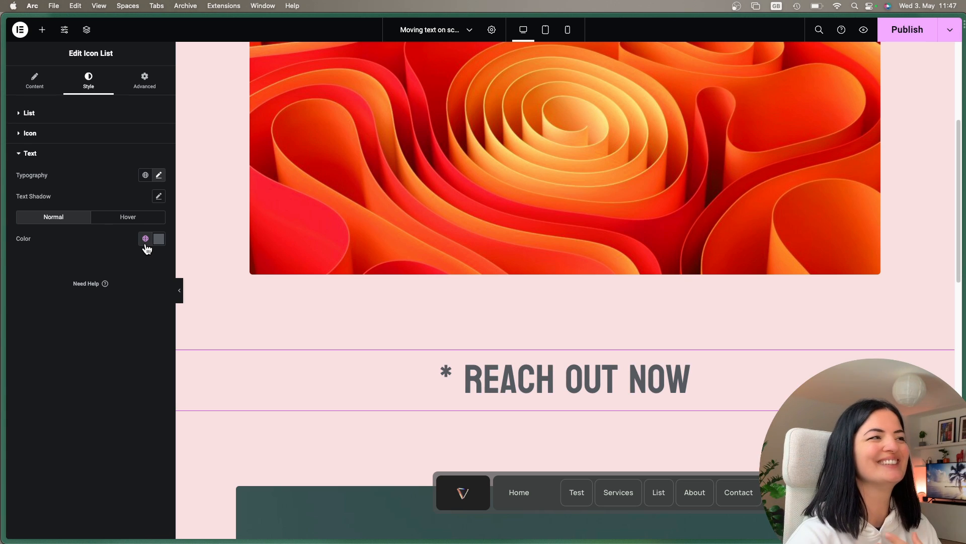
Step: Change the list text colour from grey to black
click(145, 239)
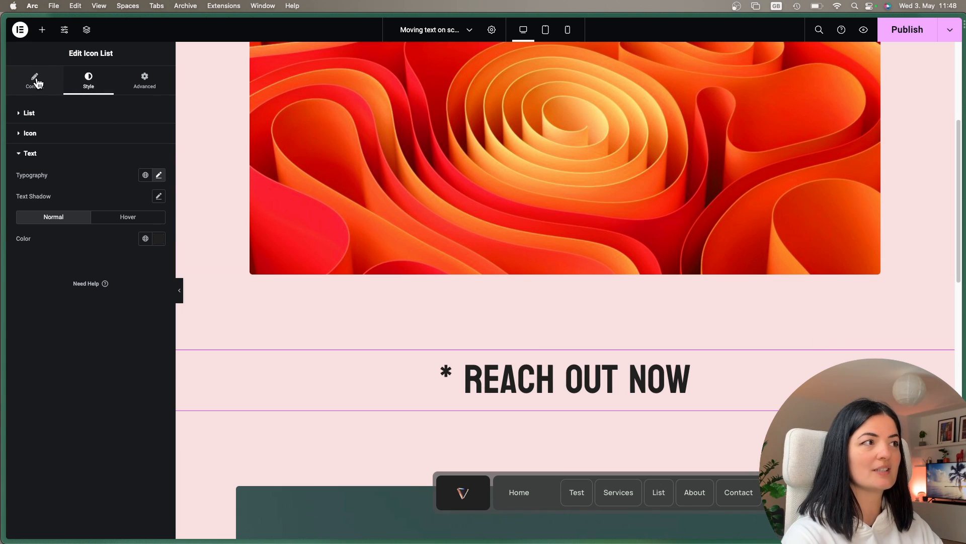
click(34, 80)
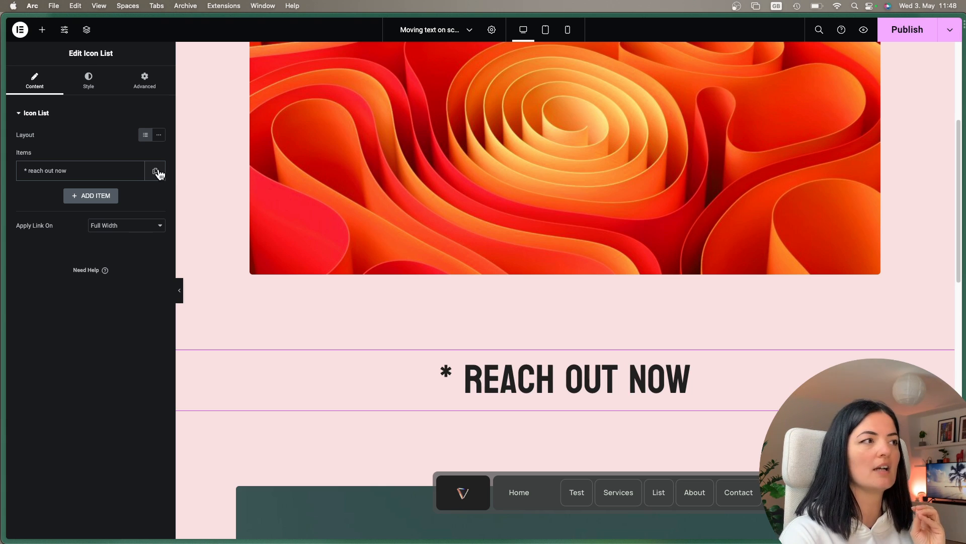
Step: Duplicate the '* reach out now' item until the list holds nine copies
click(156, 171)
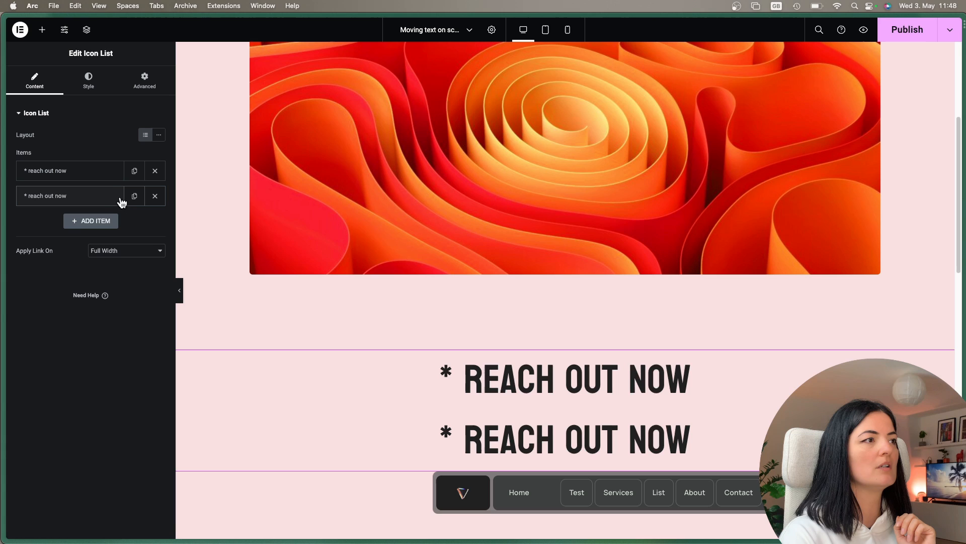
click(134, 196)
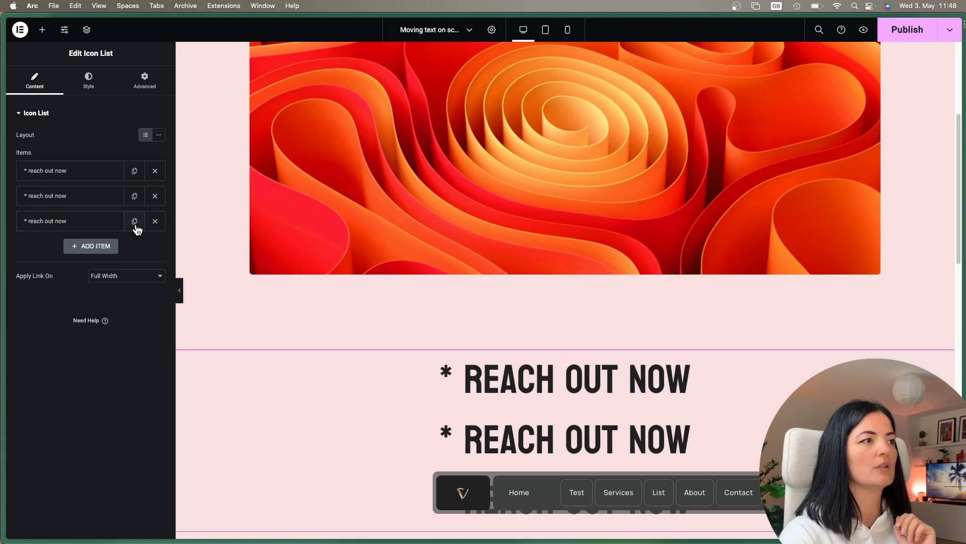
click(134, 221)
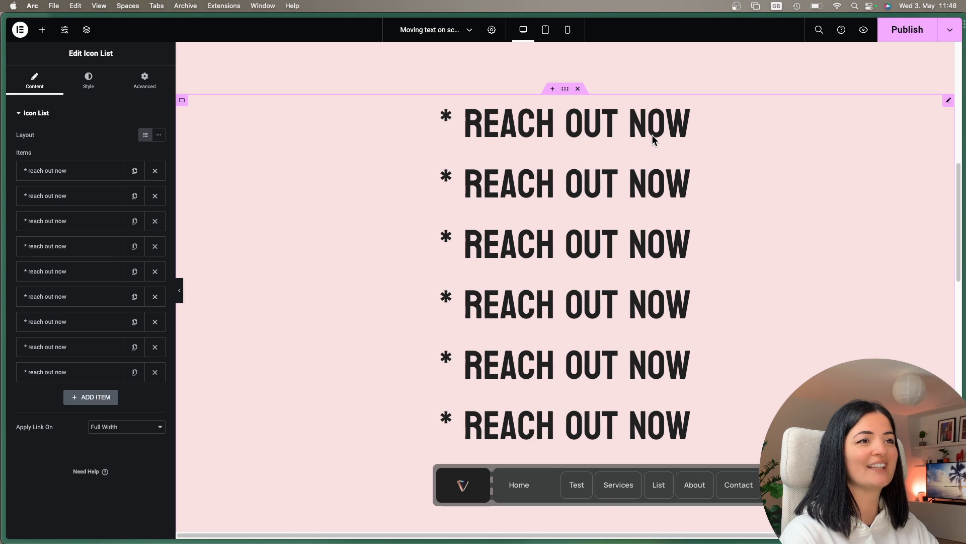
scroll(down, 3)
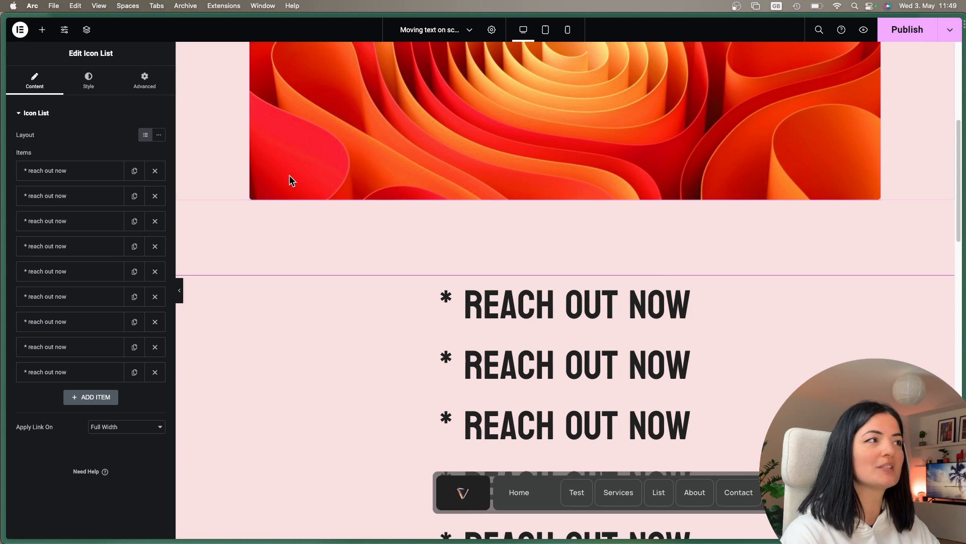
mouse_move(87, 146)
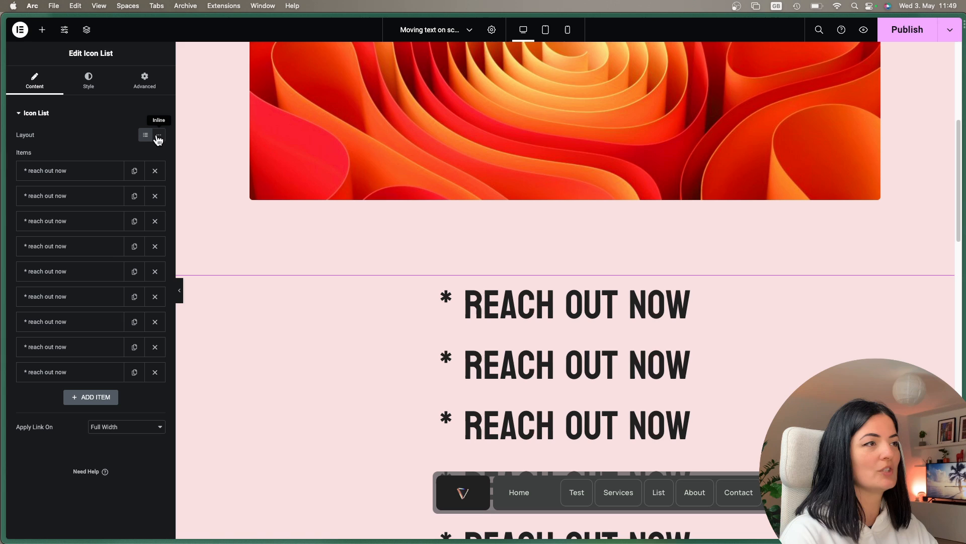
Step: Set the Icon List layout to Inline so items flow side by side
click(158, 134)
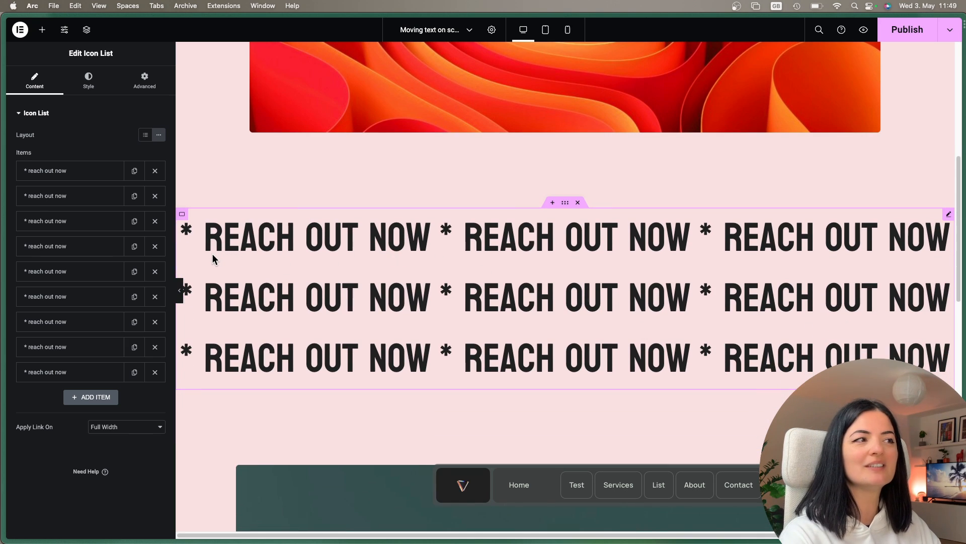
mouse_move(914, 262)
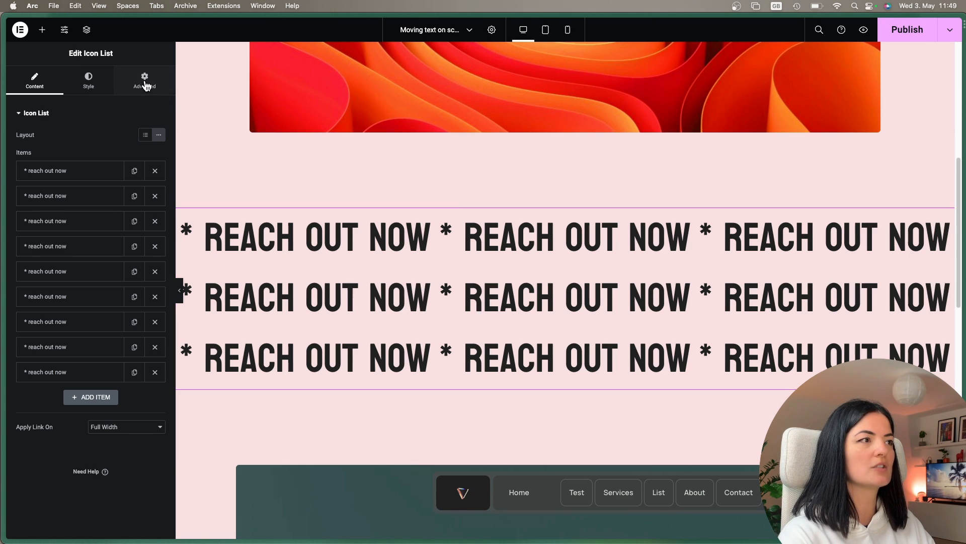
Step: Give the list a custom width so all items run along one single line
click(144, 80)
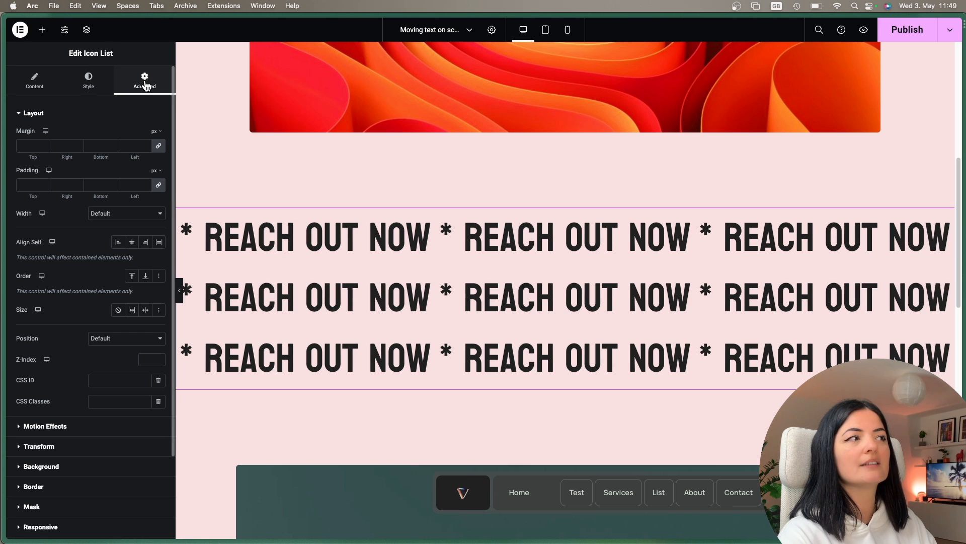
click(157, 129)
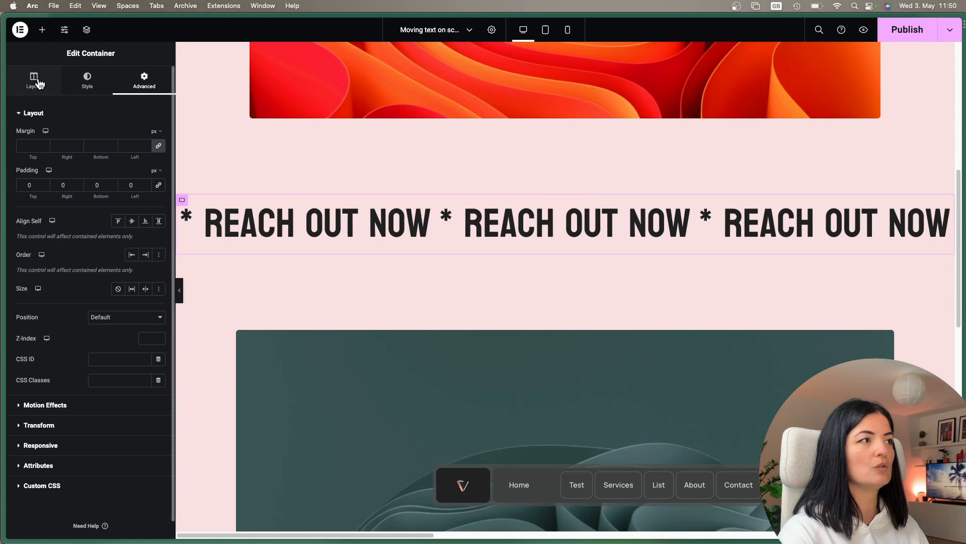
Step: Set the container's Overflow to Hidden so only one row shows
click(33, 80)
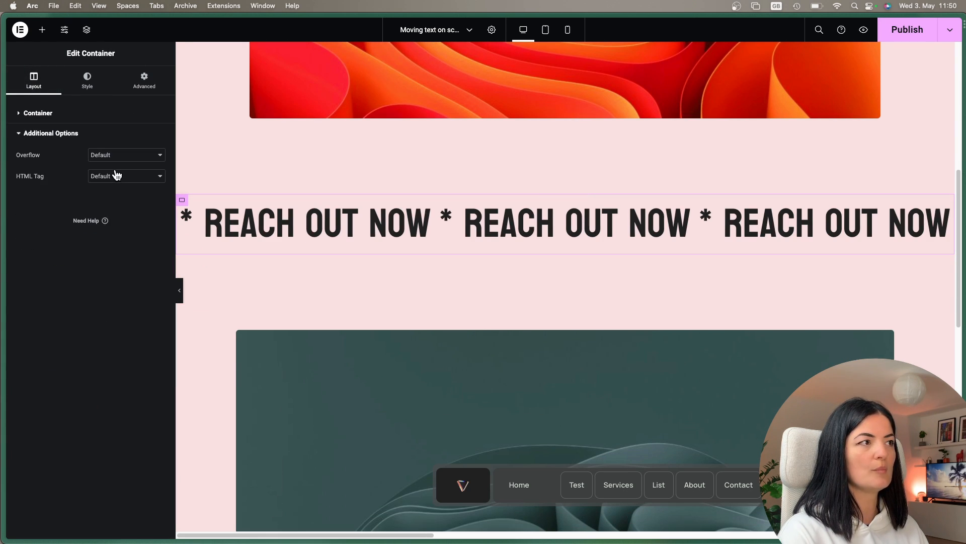
click(126, 155)
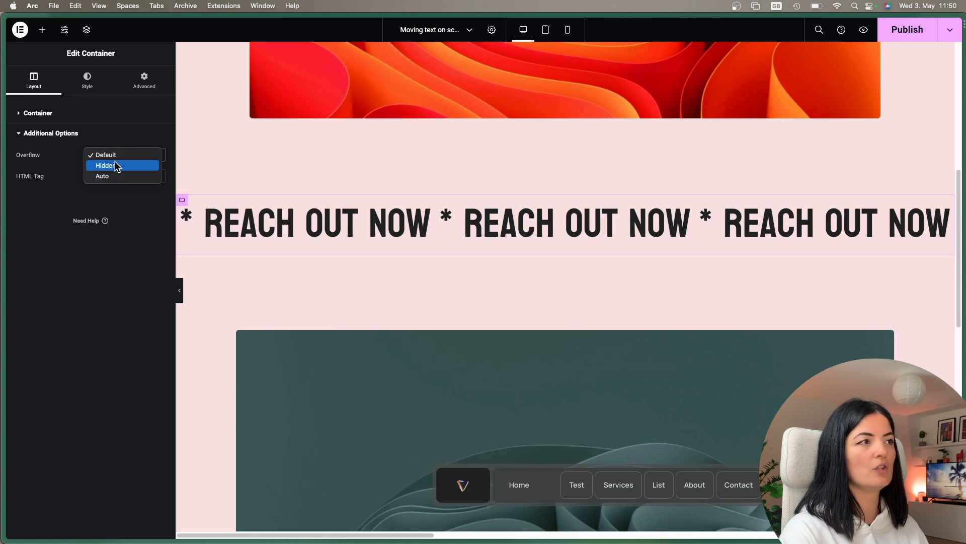
click(104, 165)
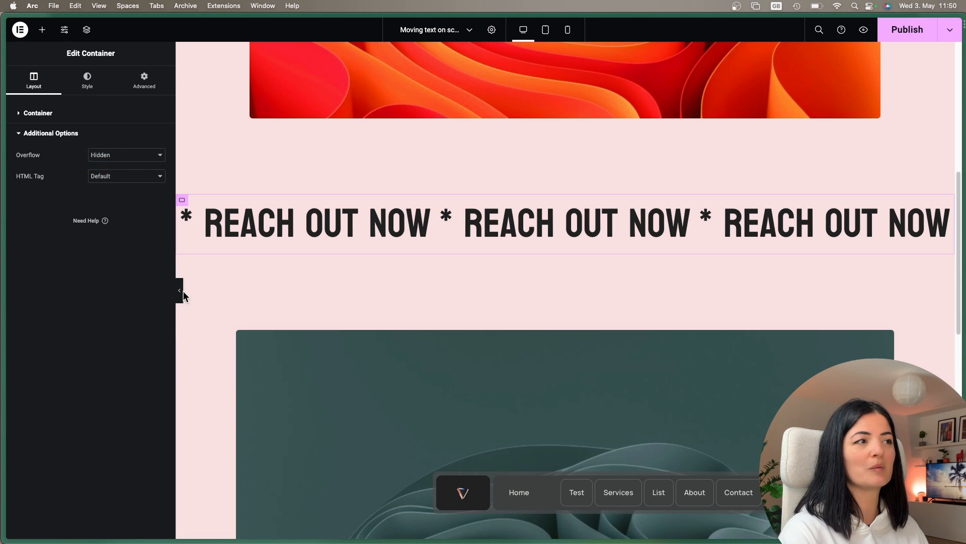
click(179, 290)
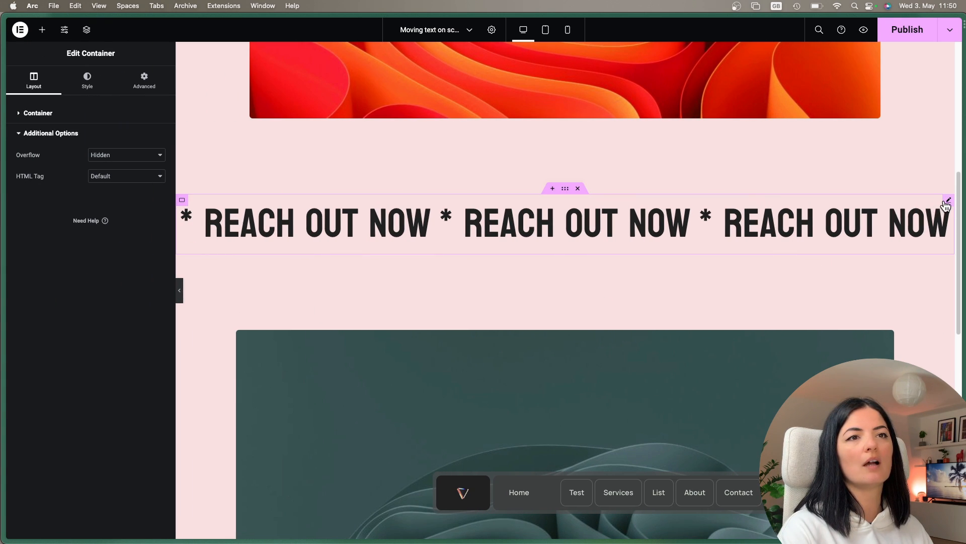
Step: Enable Scrolling Effects with Horizontal Scroll To Left speed 4, then duplicate the container
click(949, 199)
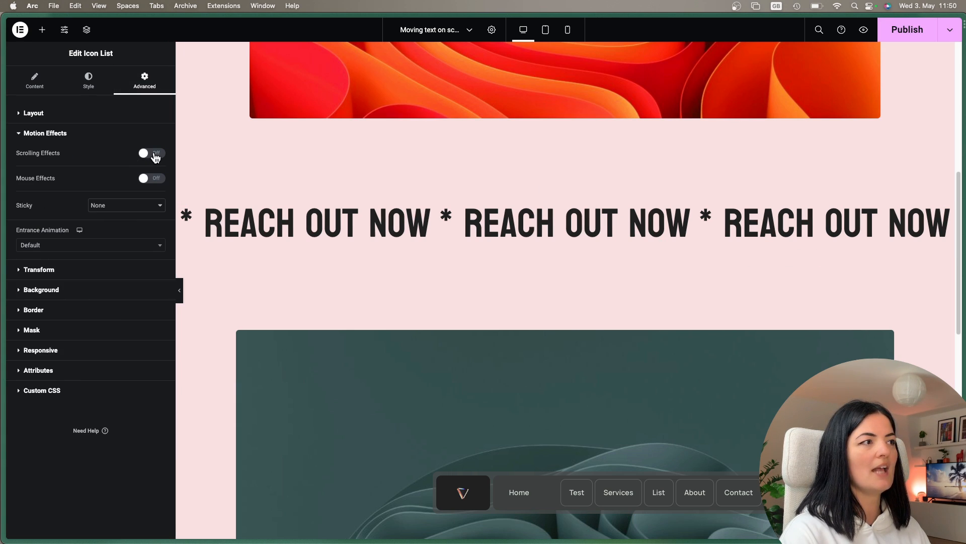
click(152, 153)
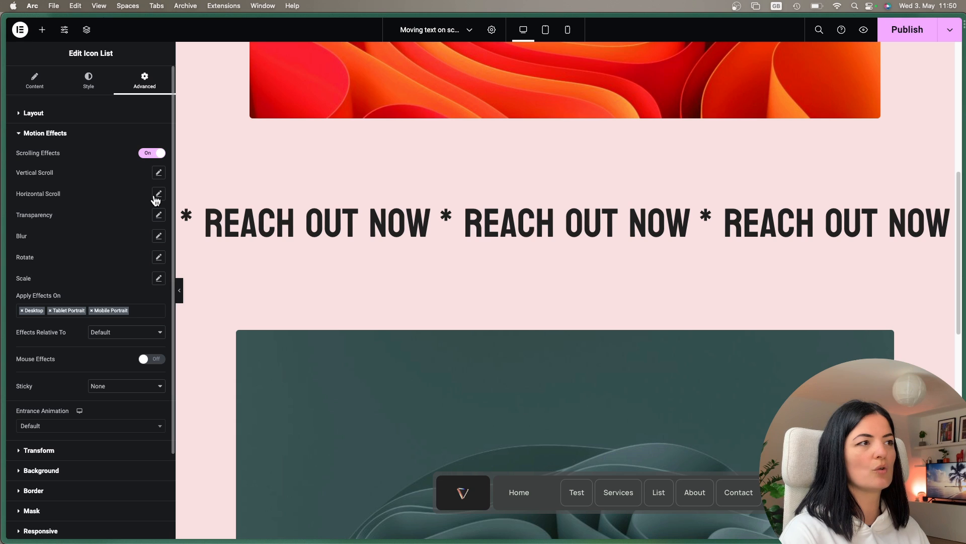
click(158, 193)
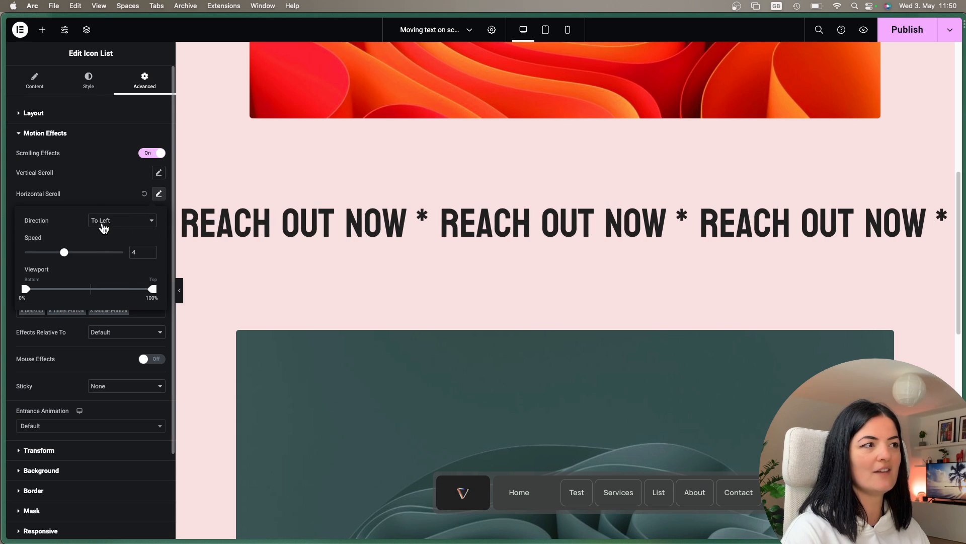
mouse_move(104, 259)
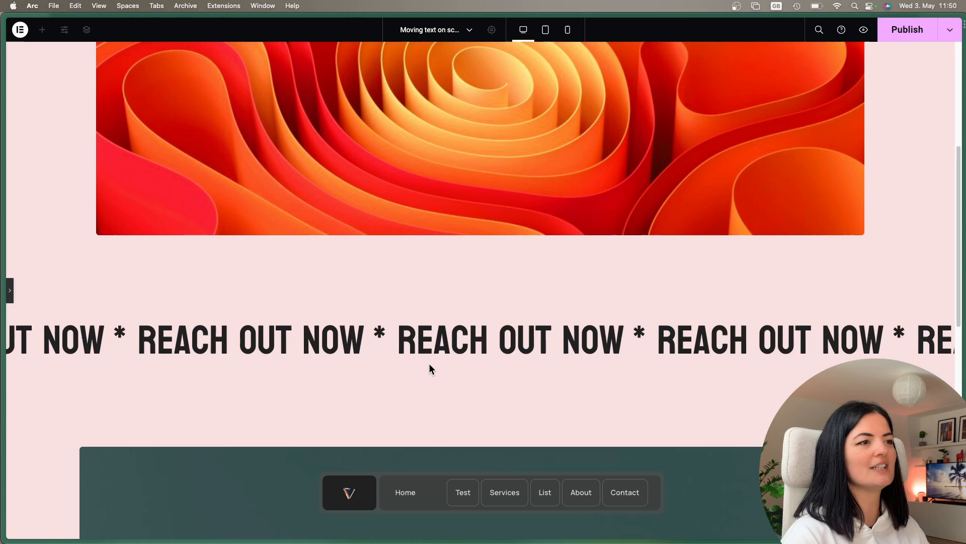
scroll(down, 3)
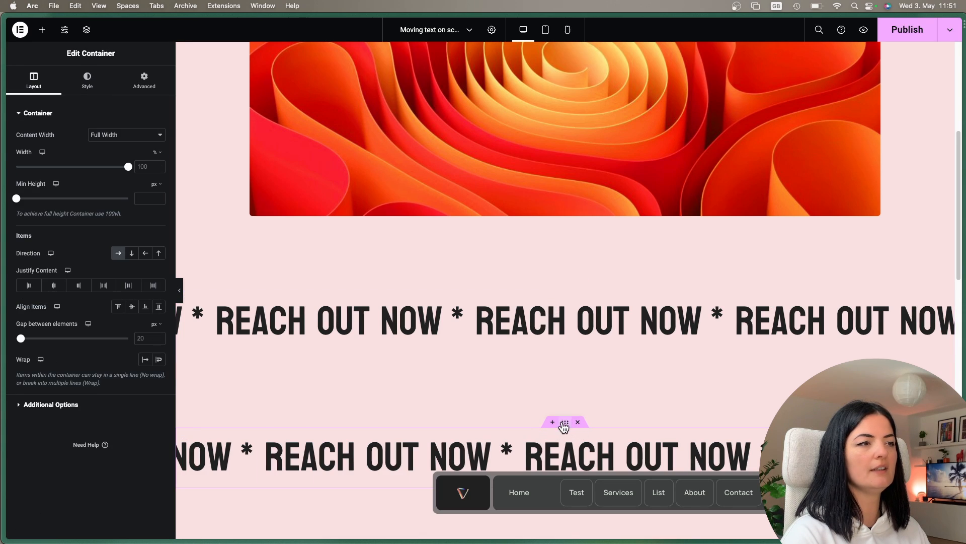
Step: Add a Horizontal Scroll motion effect to the second row with Direction reversed, and preview the scrolling
click(144, 80)
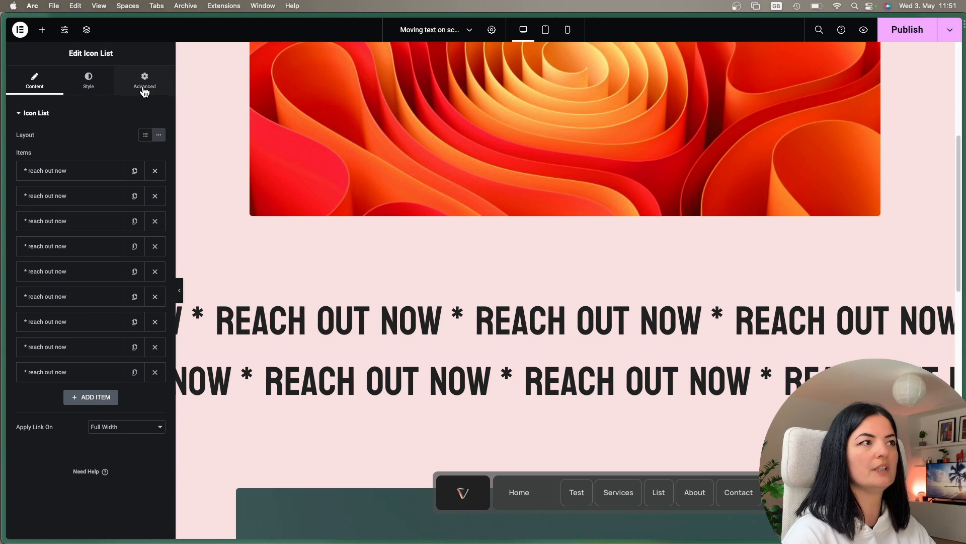
click(144, 81)
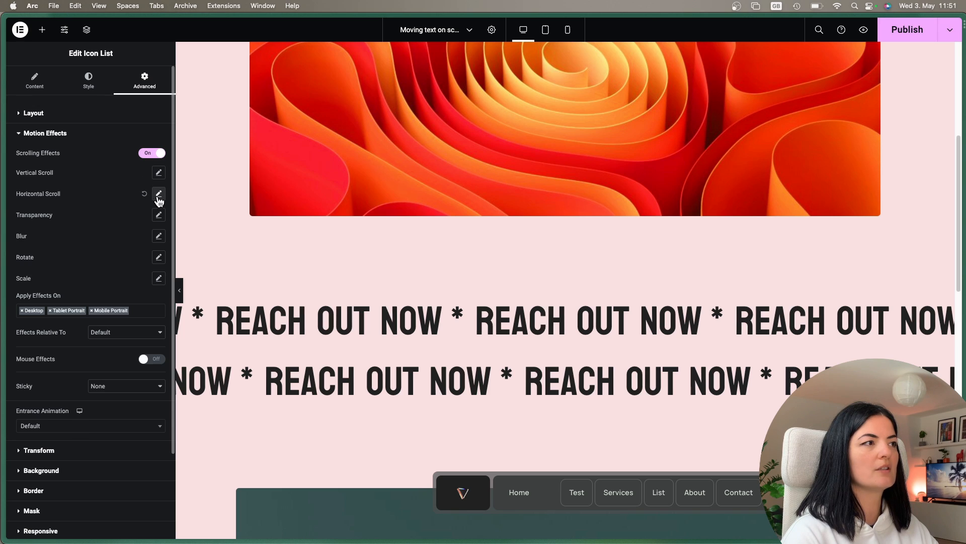
click(158, 193)
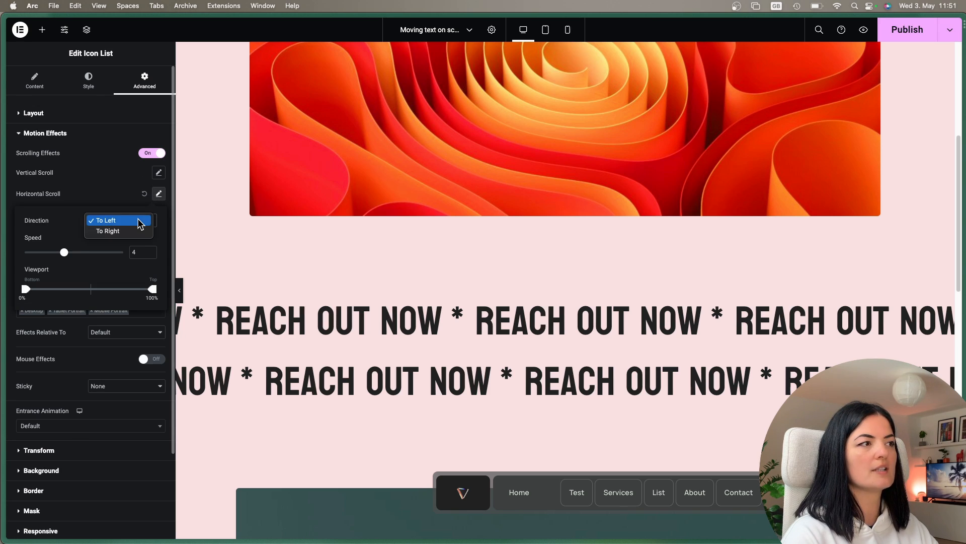
click(108, 231)
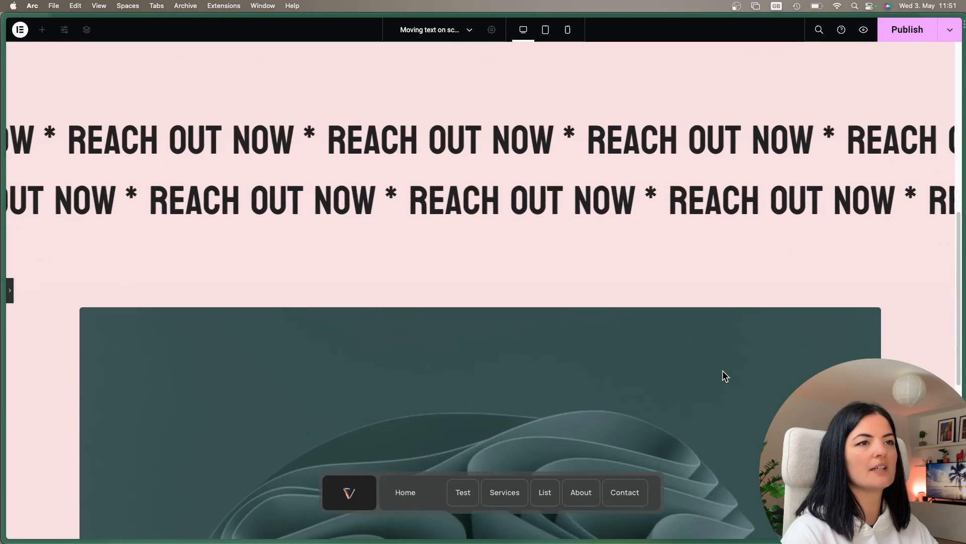
scroll(down, 3)
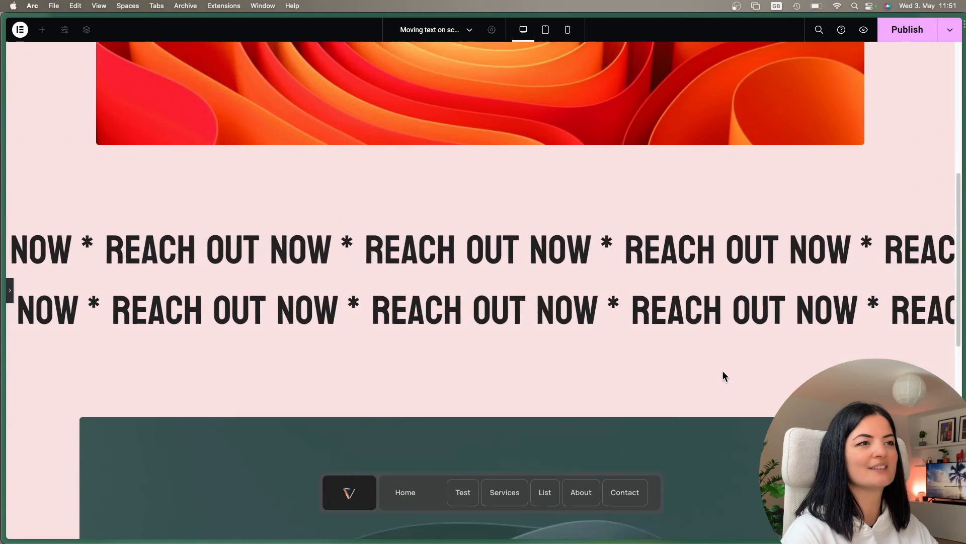
scroll(down, 3)
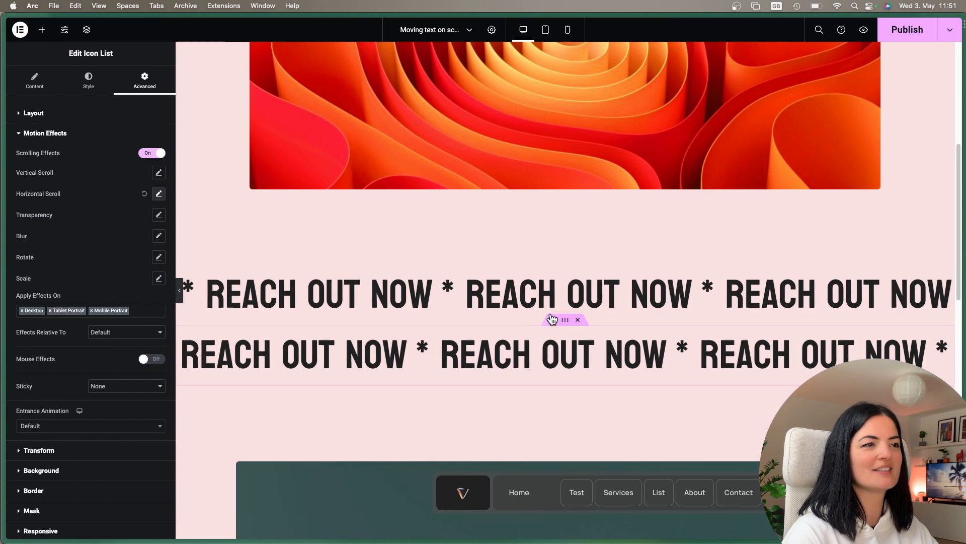
Step: Reduce the first row's typography line height to a tight value so the rows stack closely
click(88, 81)
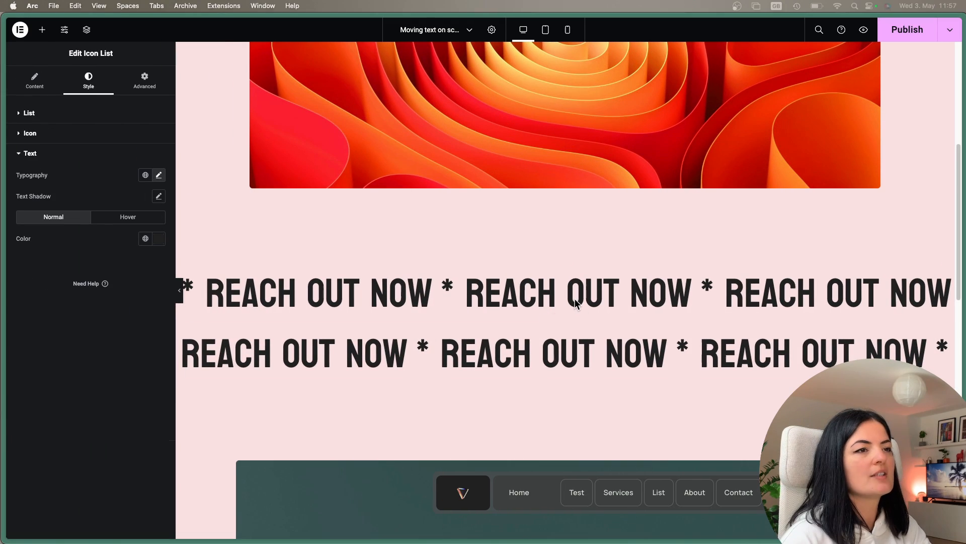
click(564, 293)
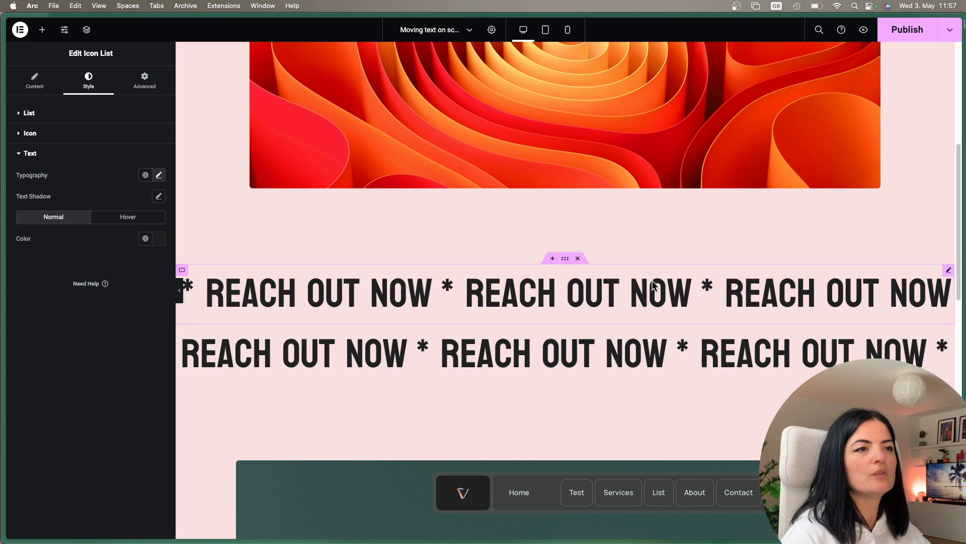
mouse_move(633, 306)
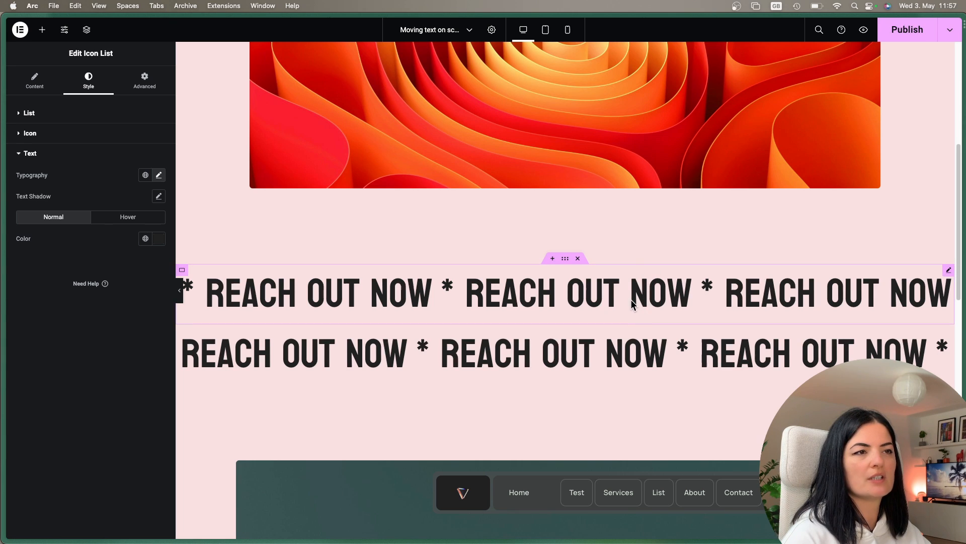
mouse_move(624, 277)
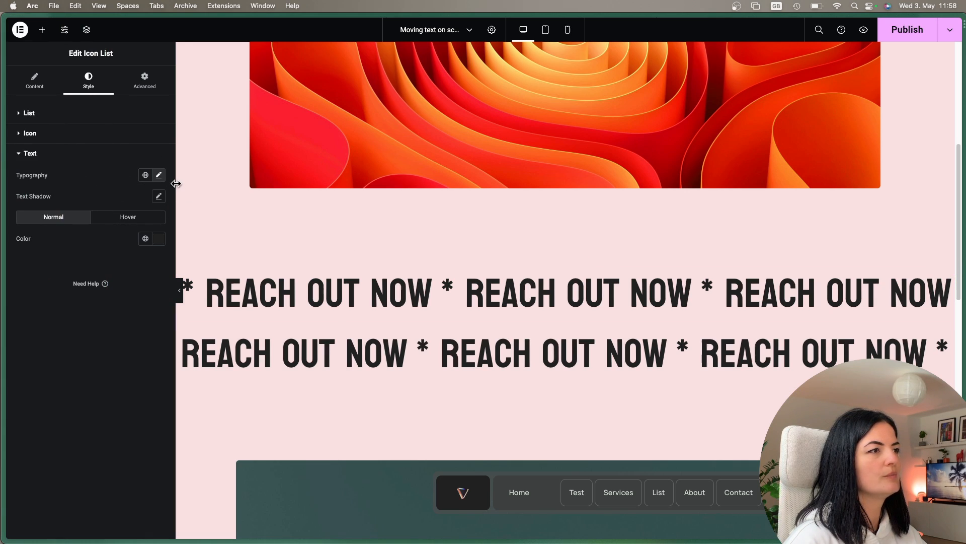
click(158, 175)
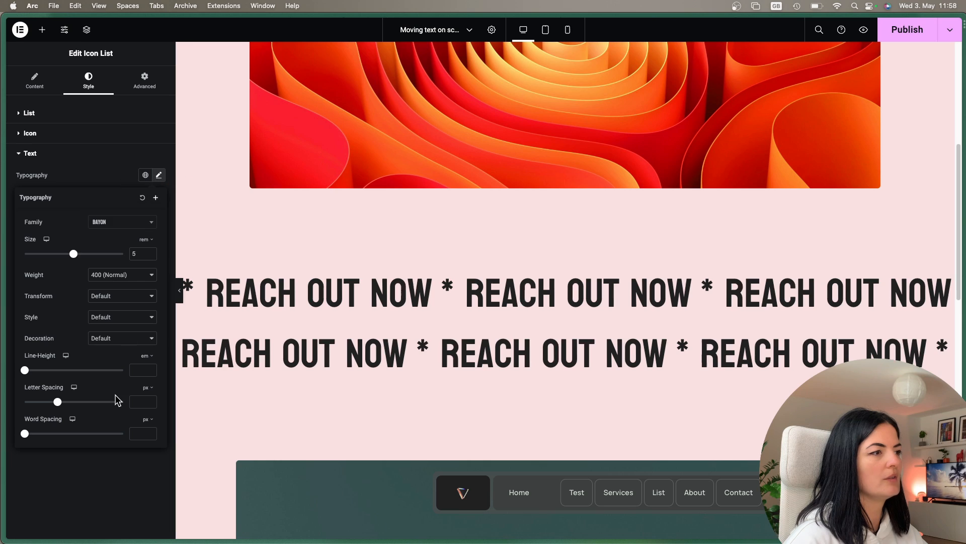
mouse_move(145, 359)
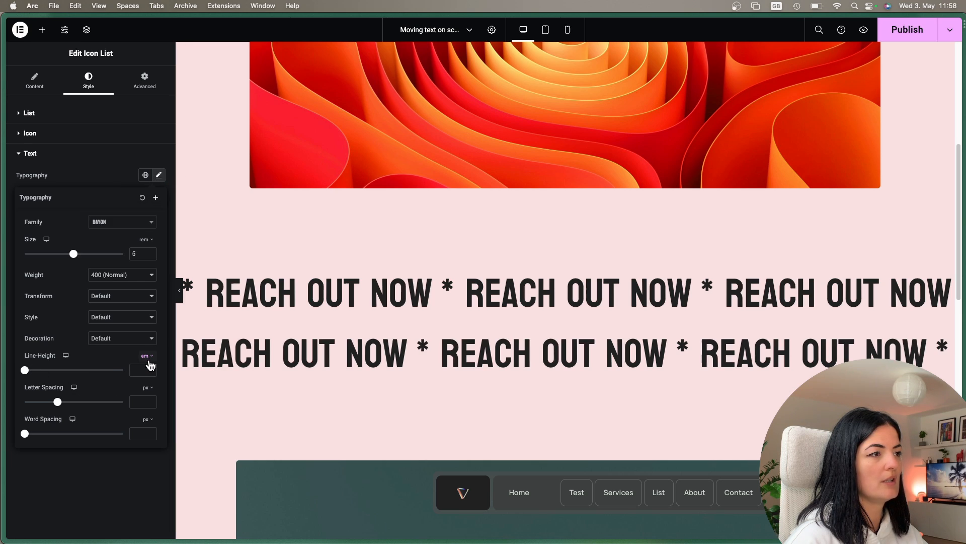
text(0.4)
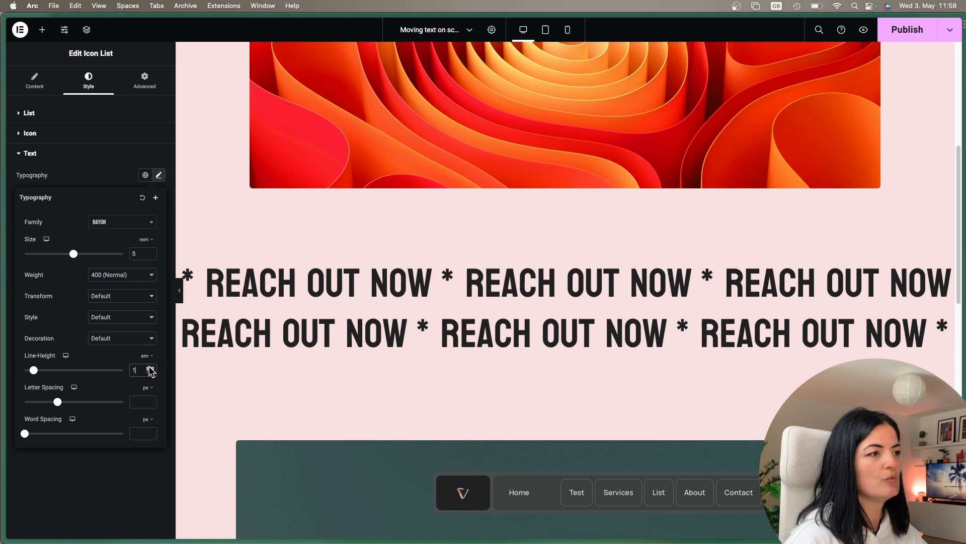
click(326, 284)
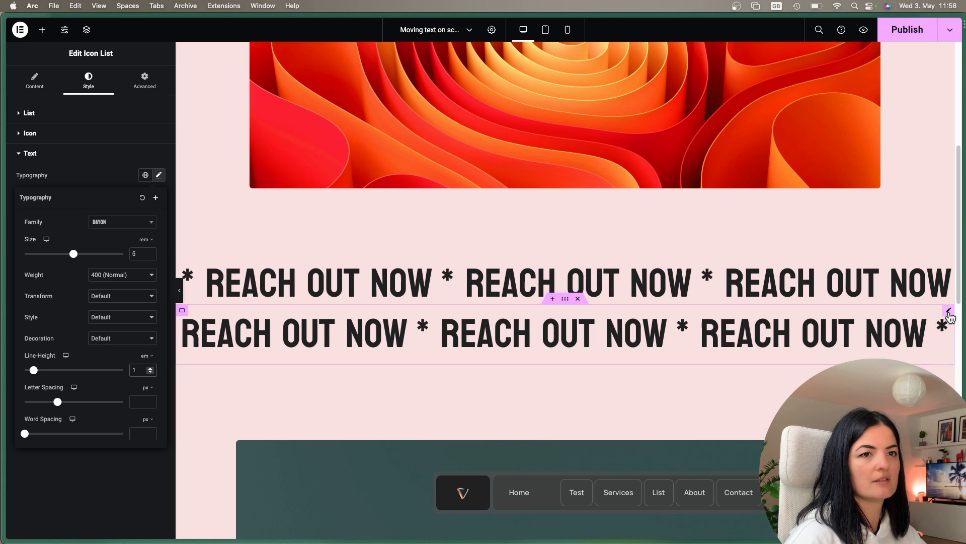
Step: Switch the second row's line-height unit in Typography to match the tightened first row
click(158, 175)
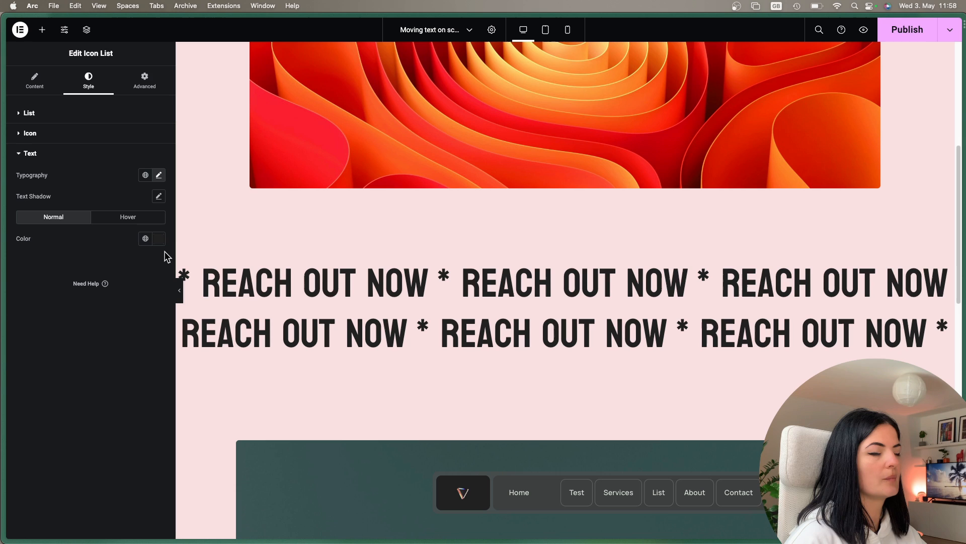
click(158, 175)
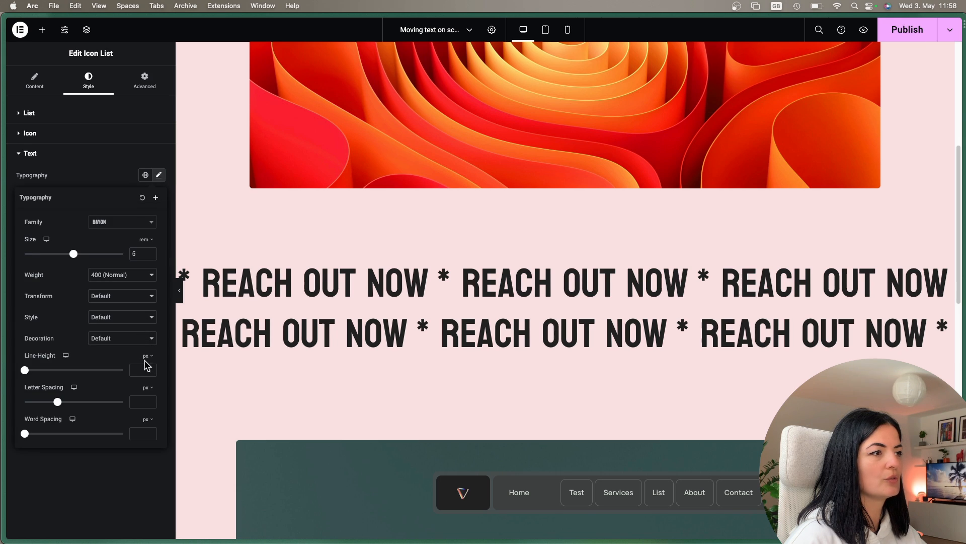
click(146, 356)
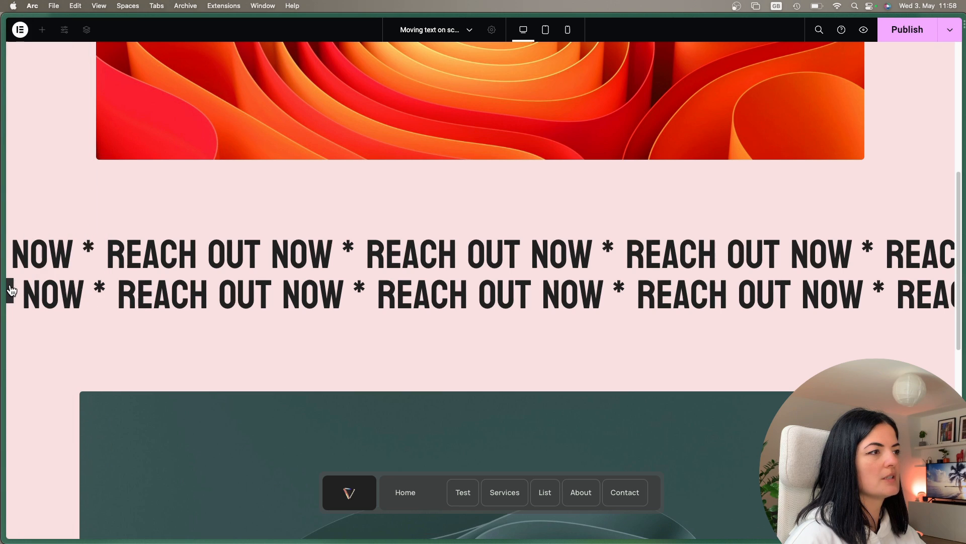
Step: Give the first row's container a Classic background in orange
click(462, 253)
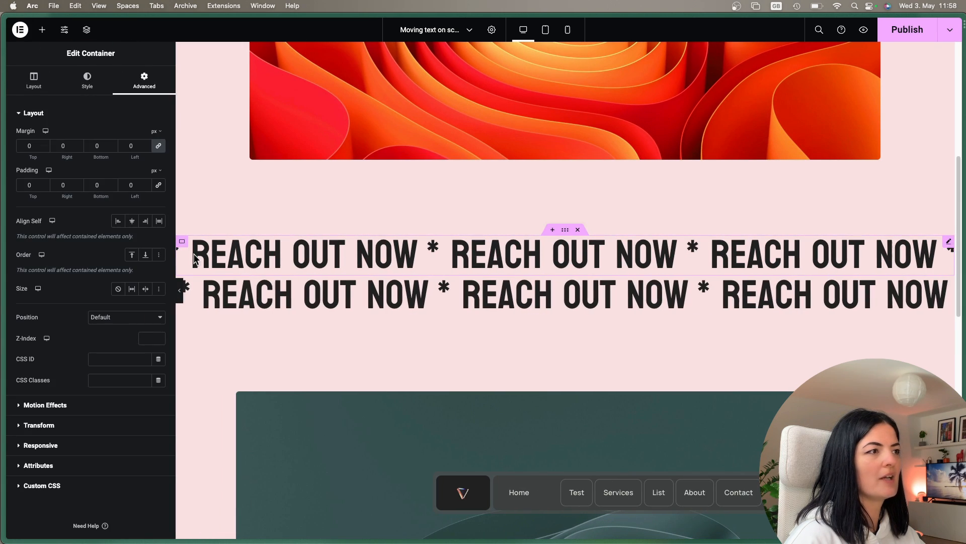
click(86, 81)
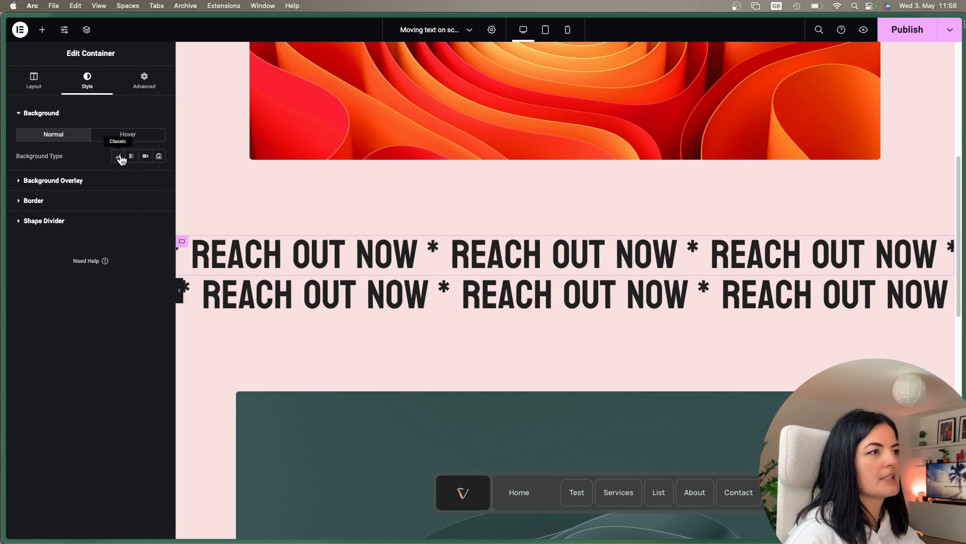
click(119, 155)
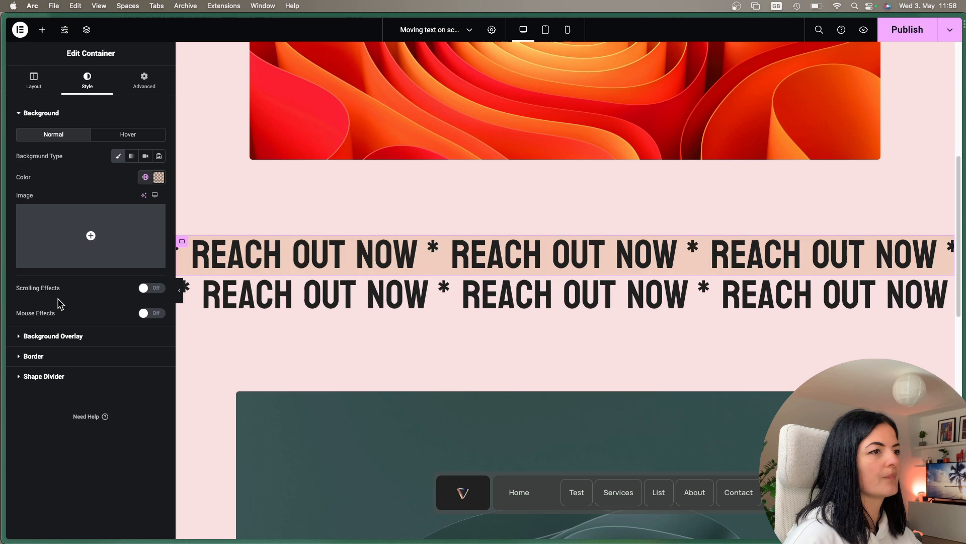
click(158, 177)
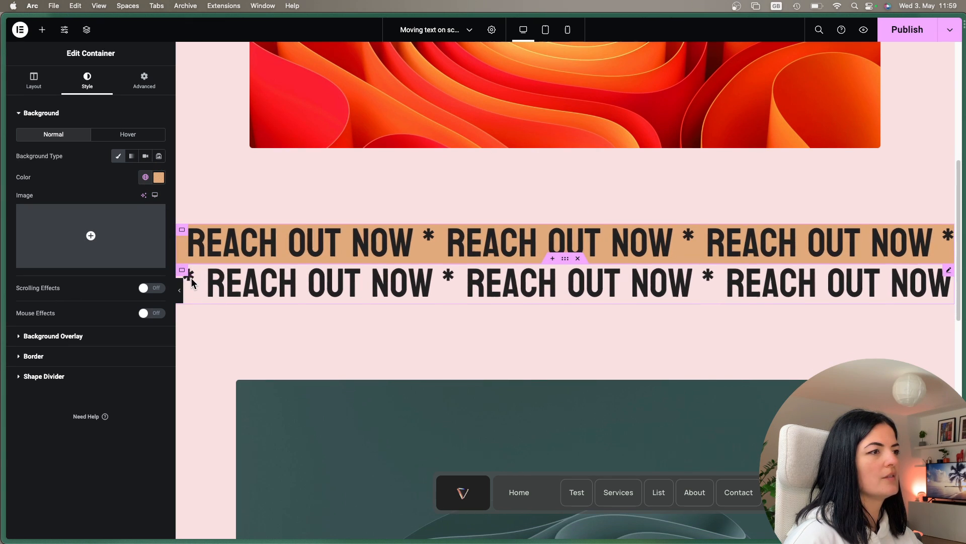
Step: Give the second row's container the global mint background colour and preview the page
click(33, 80)
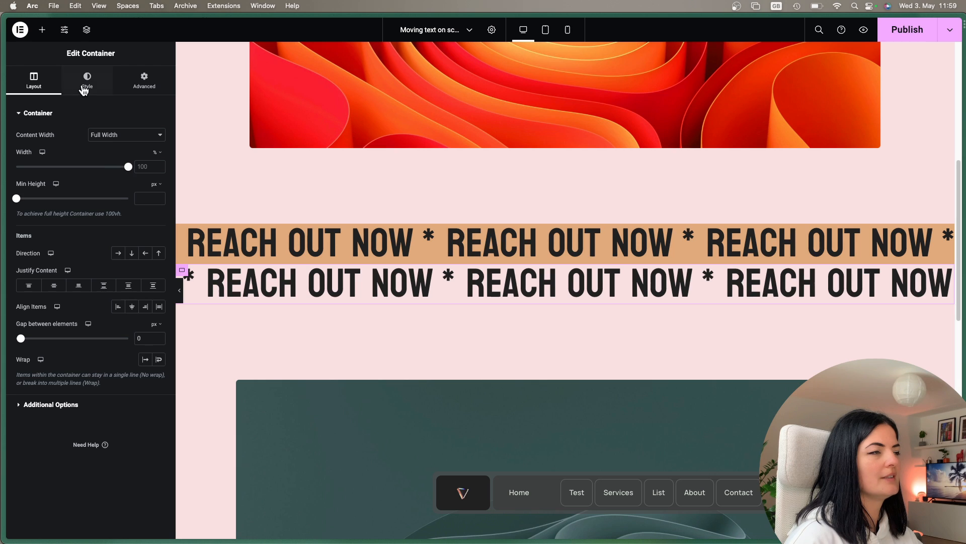
click(87, 79)
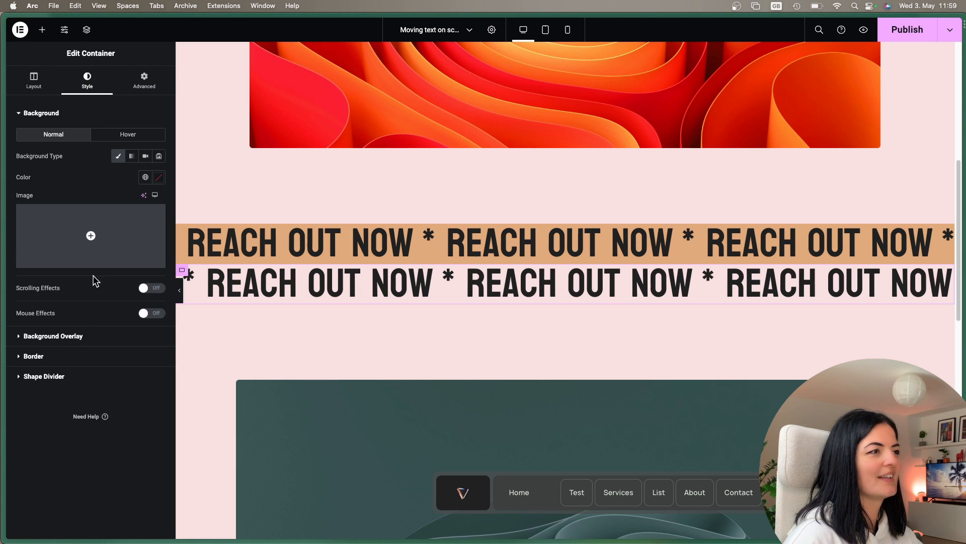
click(145, 177)
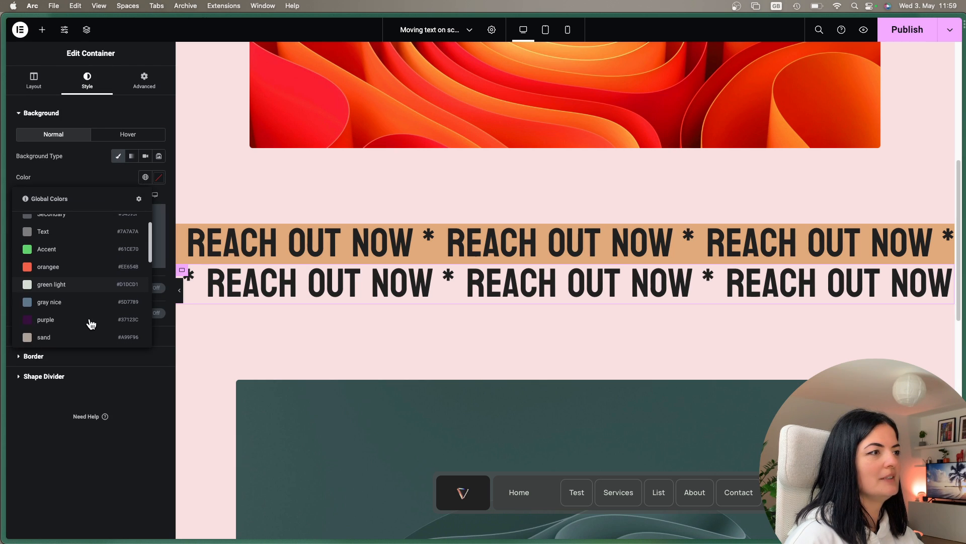
scroll(down, 3)
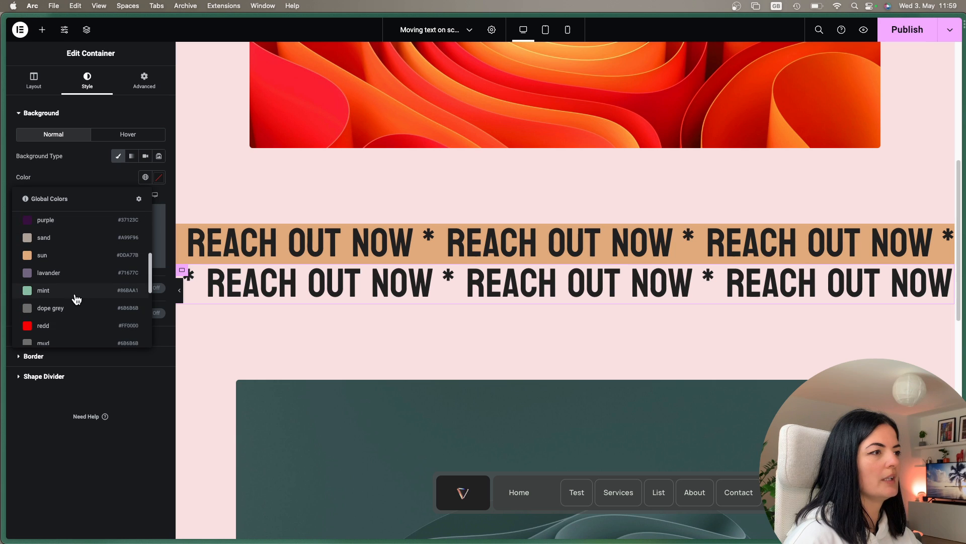
click(42, 290)
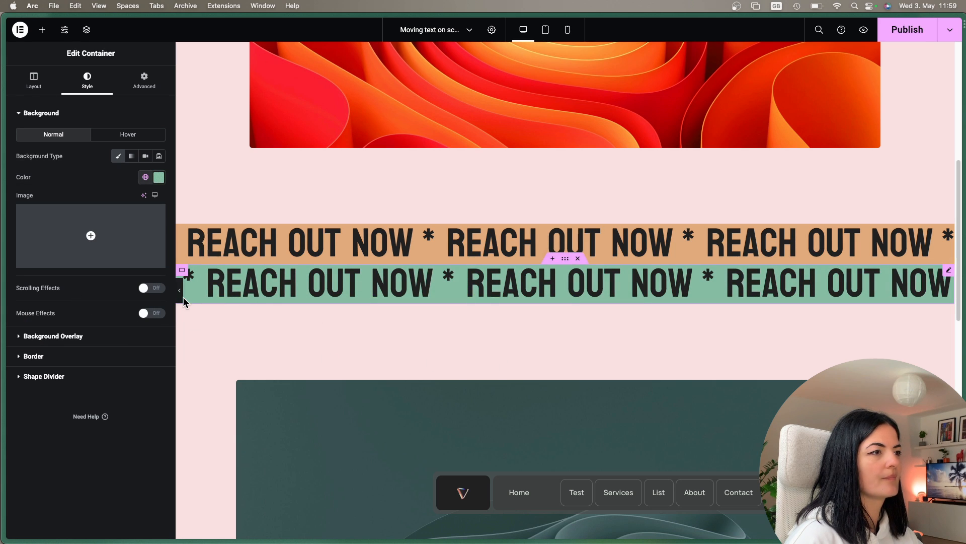
click(179, 290)
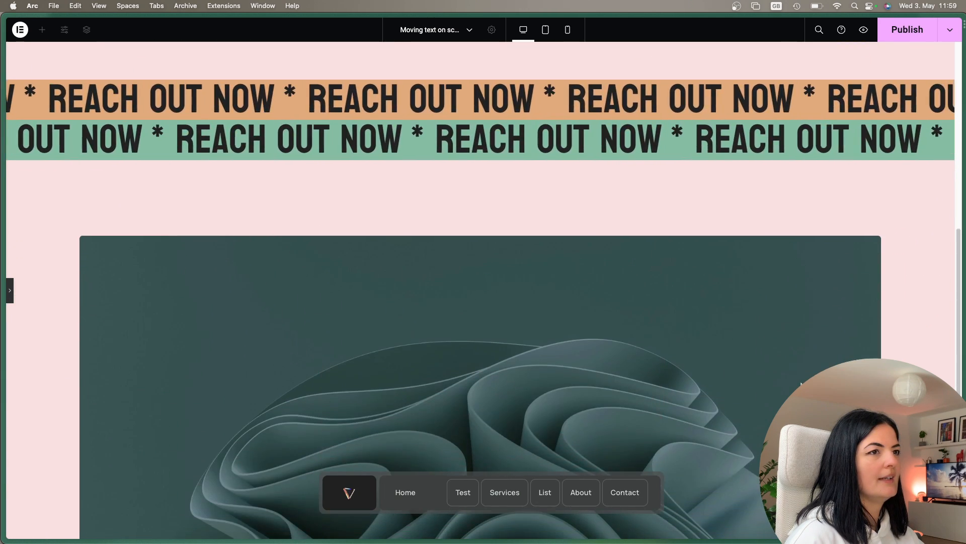
scroll(down, 3)
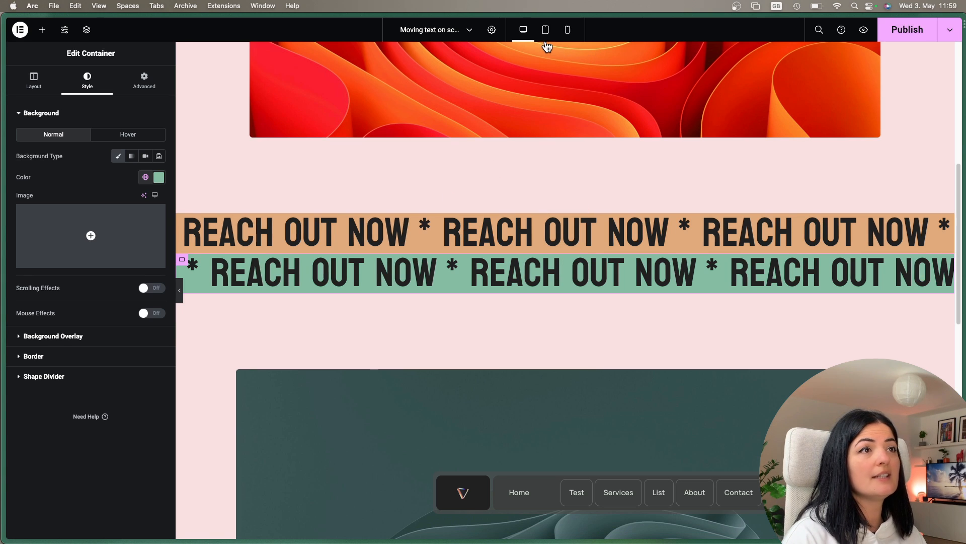
mouse_move(544, 29)
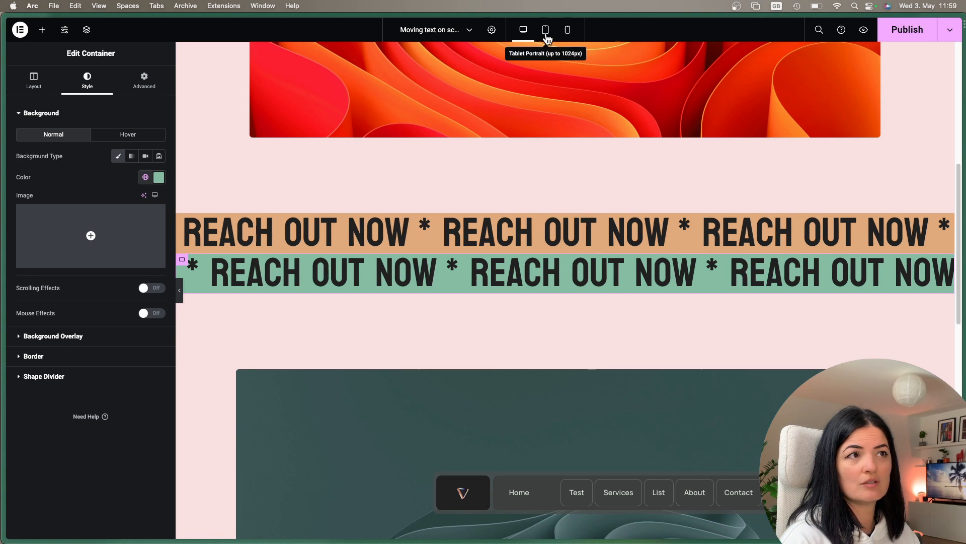
Step: In the tablet layout, drag the orange row's font size down to about 3.8 rem so it fits one line
click(545, 29)
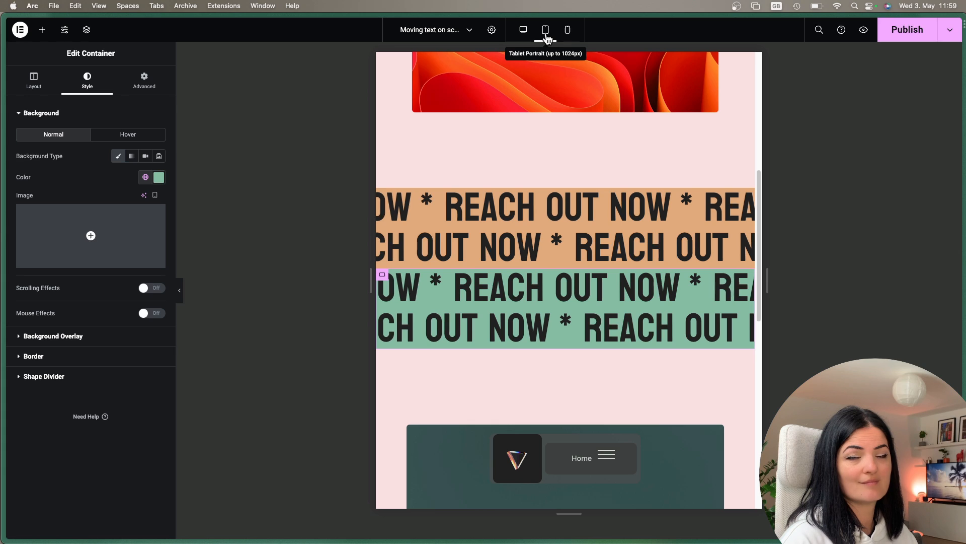
click(565, 29)
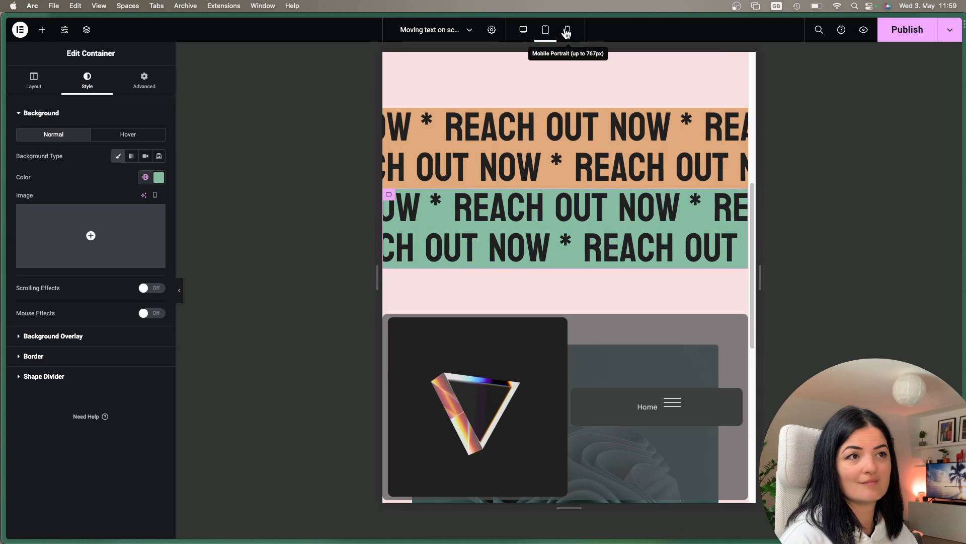
click(567, 29)
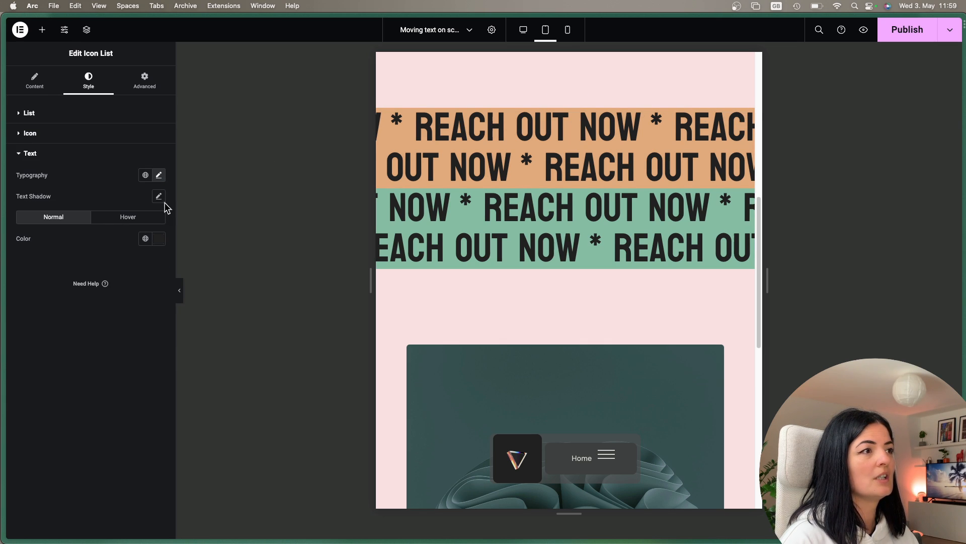
click(158, 175)
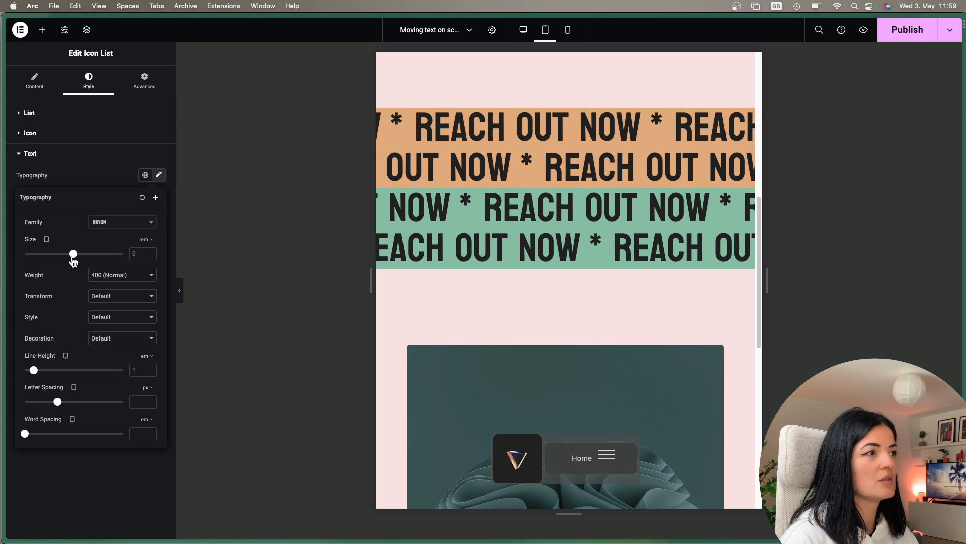
drag(74, 254, 67, 254)
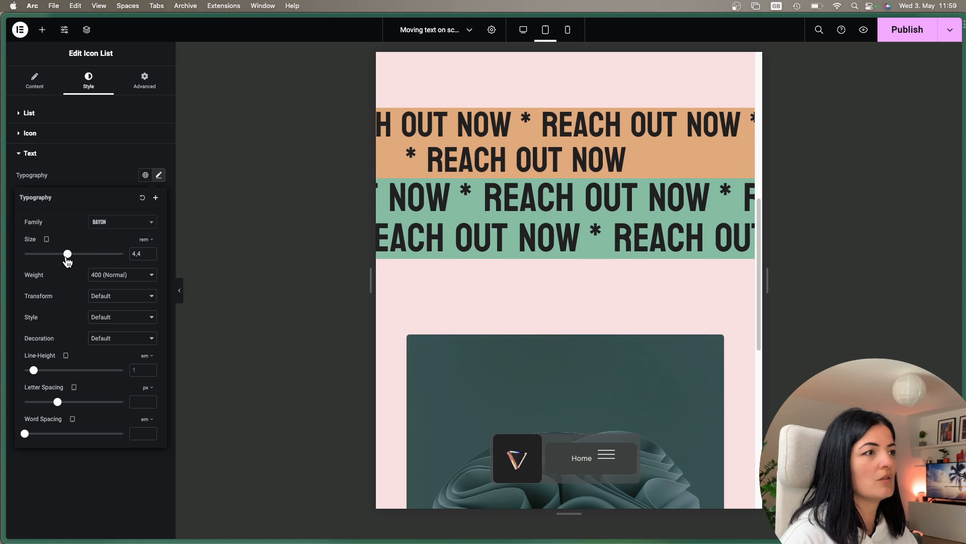
drag(68, 253, 59, 254)
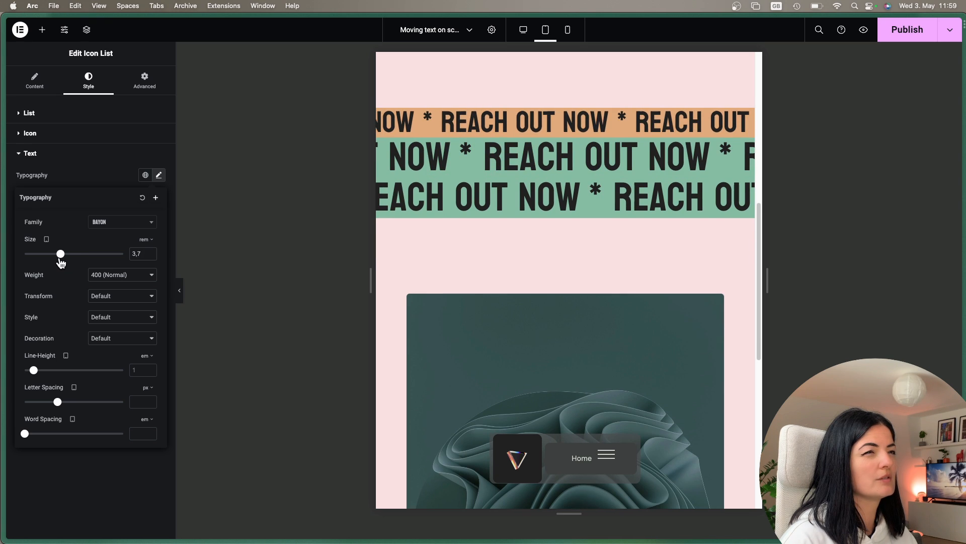
drag(60, 254, 61, 254)
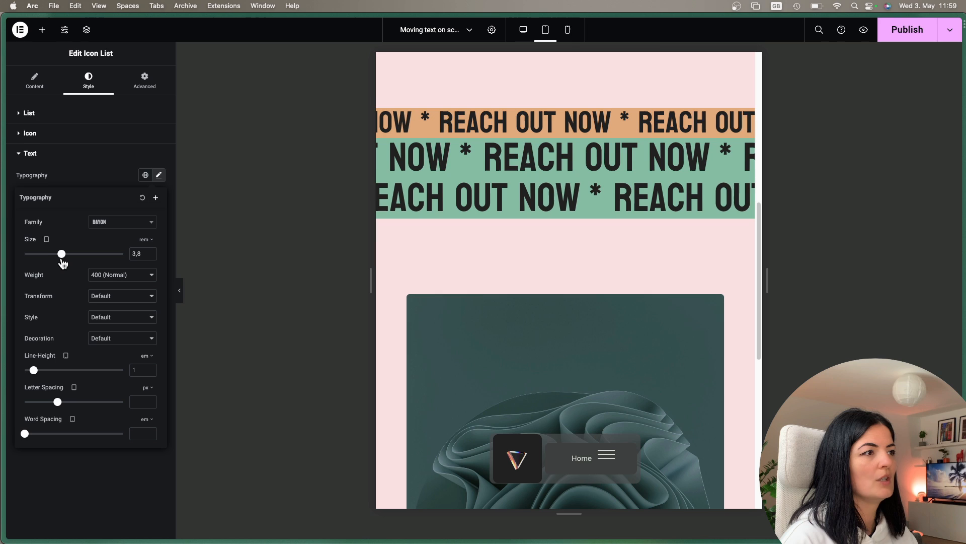
drag(61, 254, 64, 253)
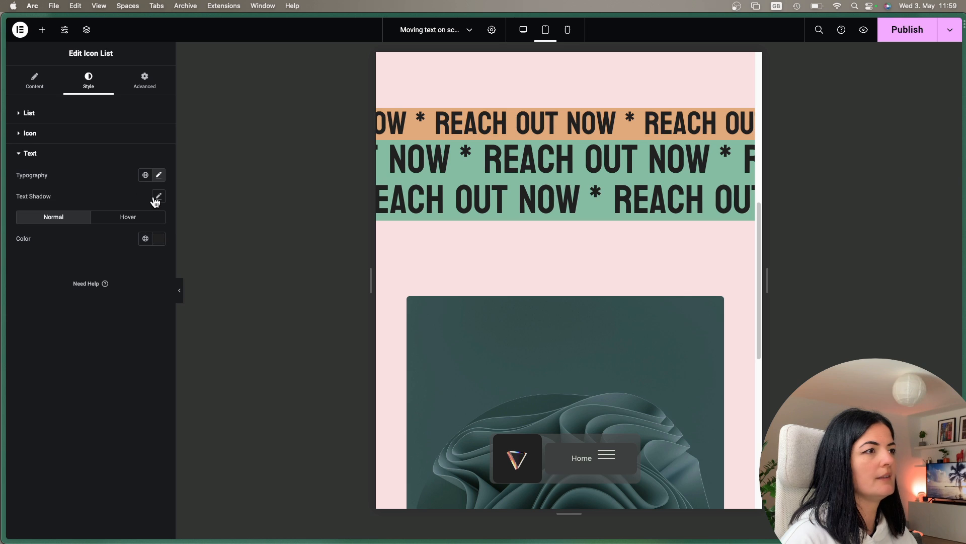
Step: Shrink the mint row's tablet font size to 4 rem, then switch to the mobile layout
click(158, 175)
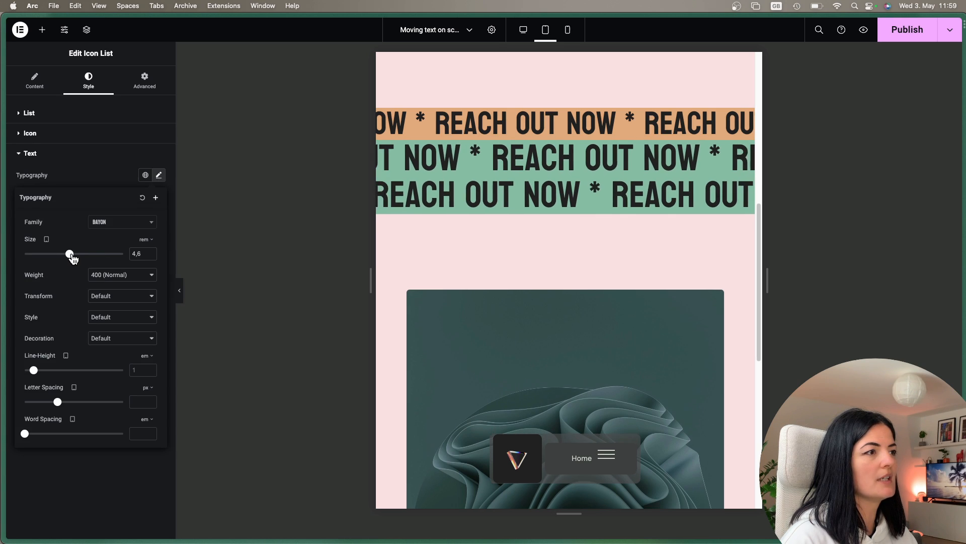
drag(69, 253, 62, 254)
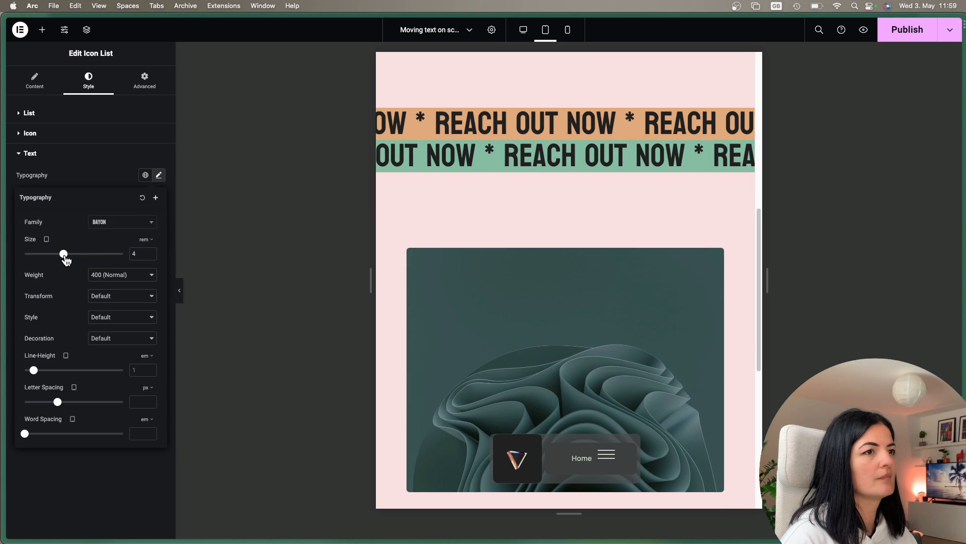
scroll(down, 3)
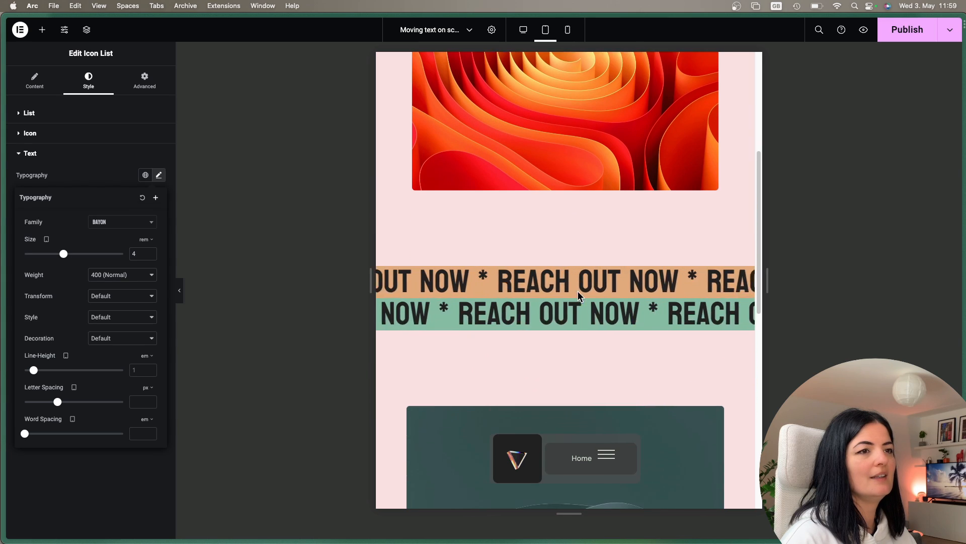
click(566, 30)
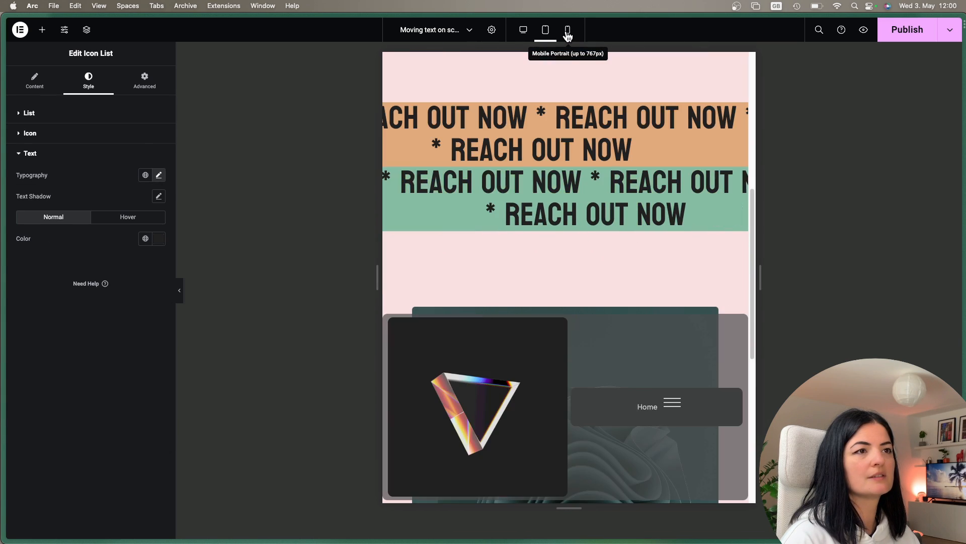
Step: Reduce the orange row's mobile font size until its text fits on one line
click(566, 29)
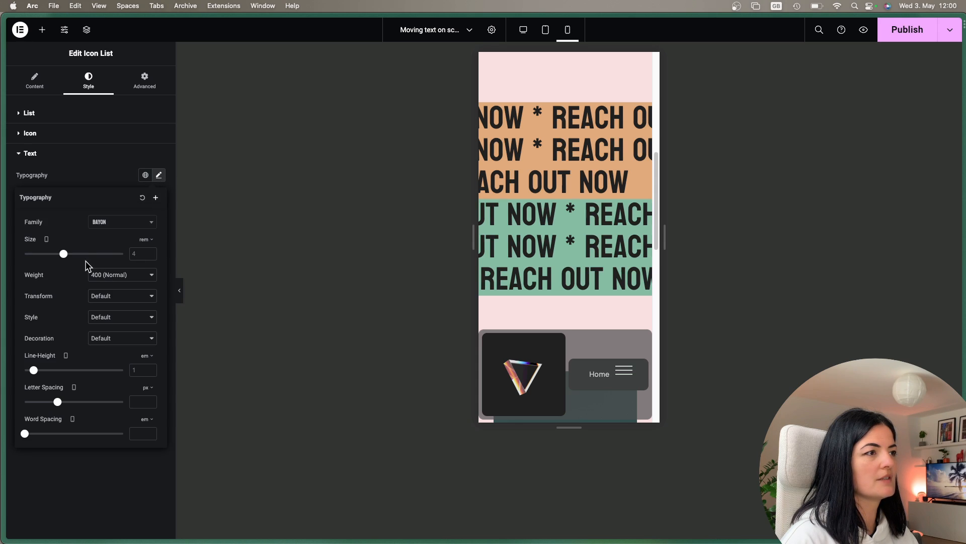
drag(63, 254, 49, 254)
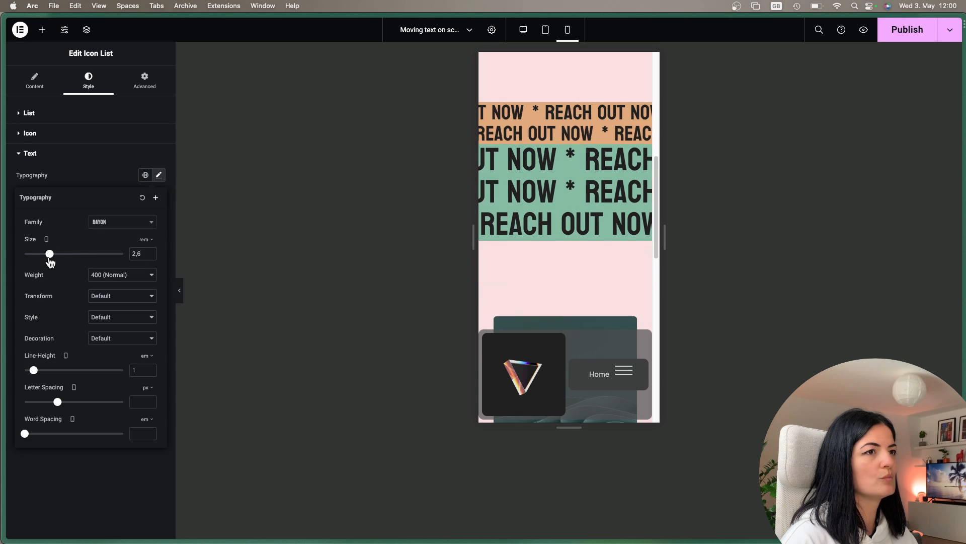
drag(49, 253, 41, 254)
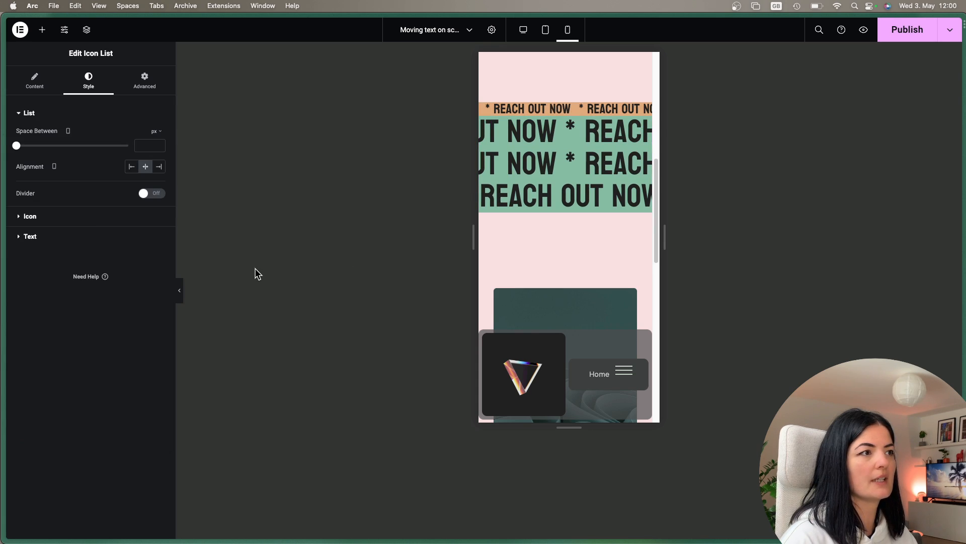
Step: Reduce the mint row's mobile font size to match, fitting it on one line
click(159, 176)
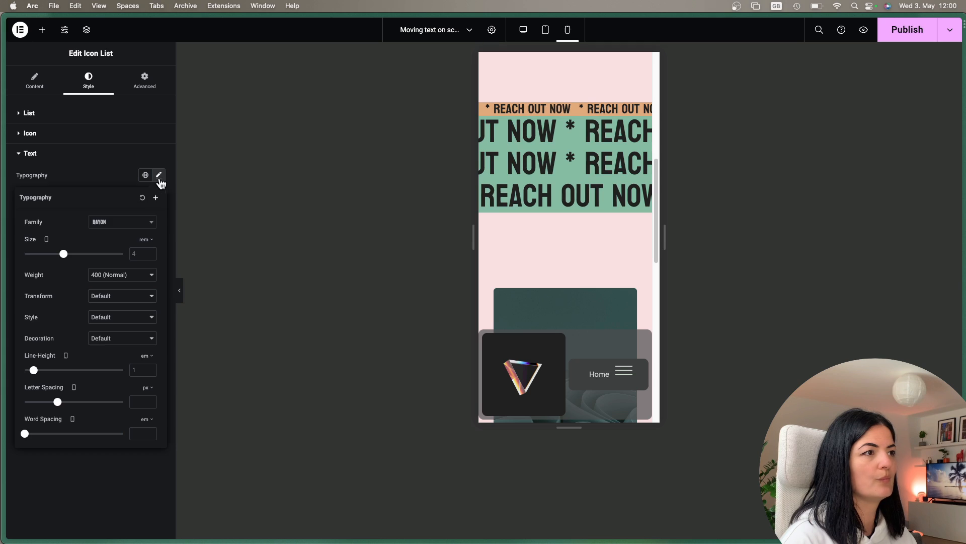
drag(63, 253, 54, 254)
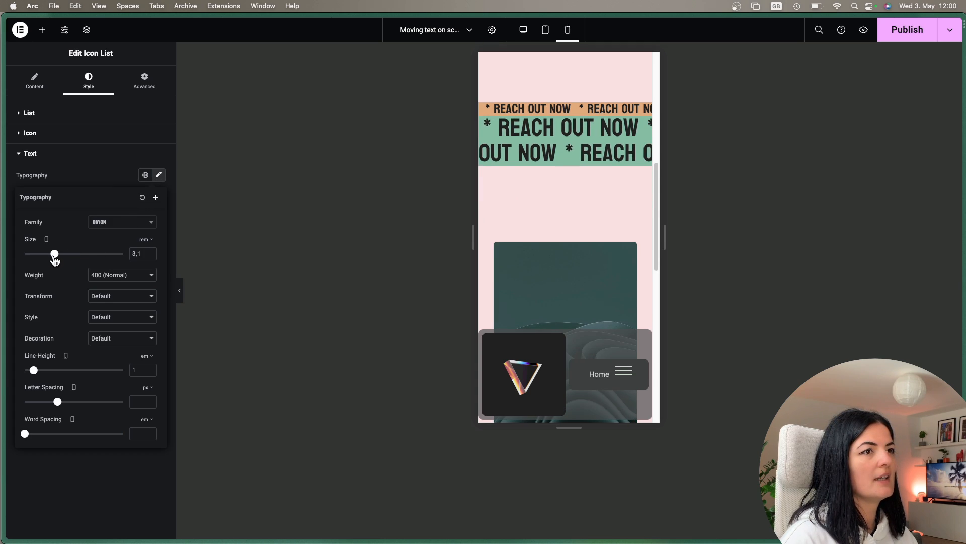
drag(53, 254, 42, 254)
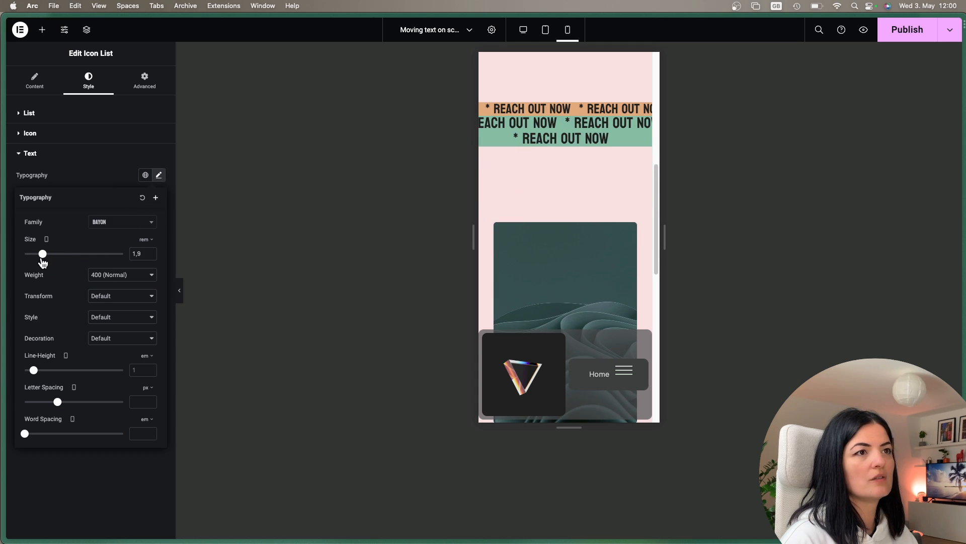
drag(42, 254, 40, 254)
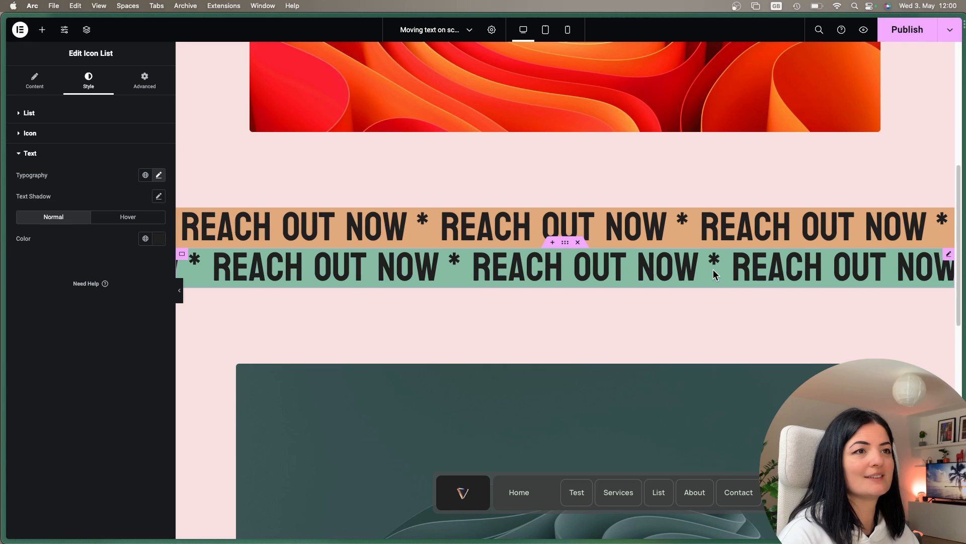
Step: Publish the page with both coloured scrolling REACH OUT NOW rows
scroll(down, 3)
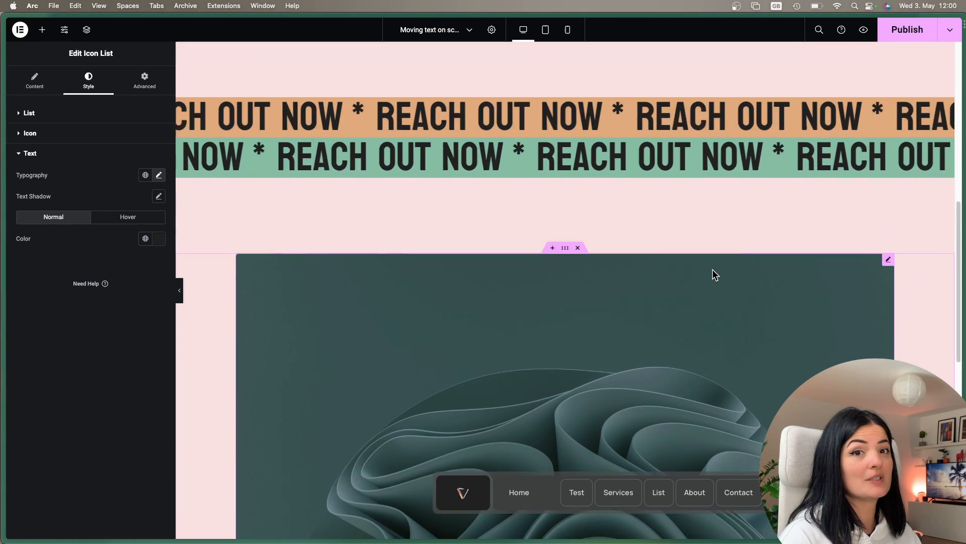
click(34, 80)
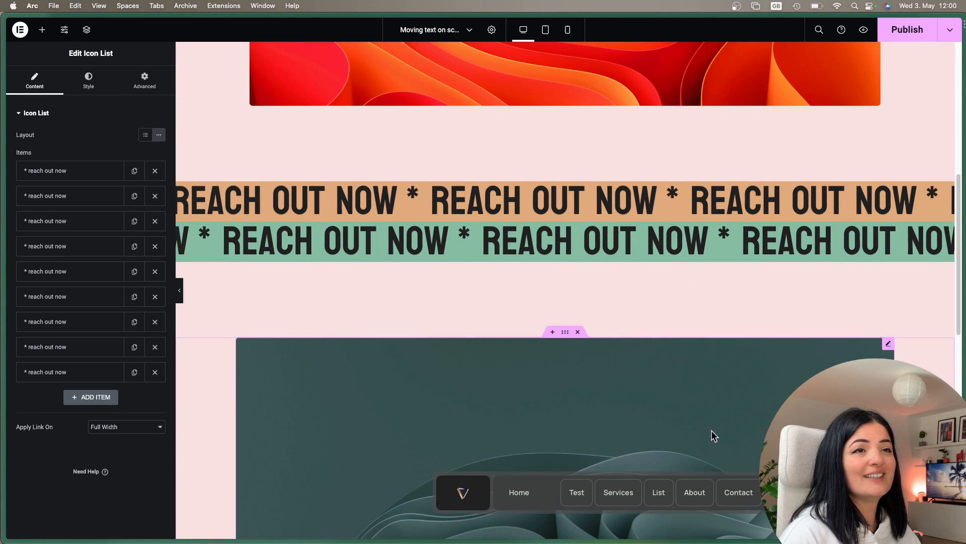
click(907, 29)
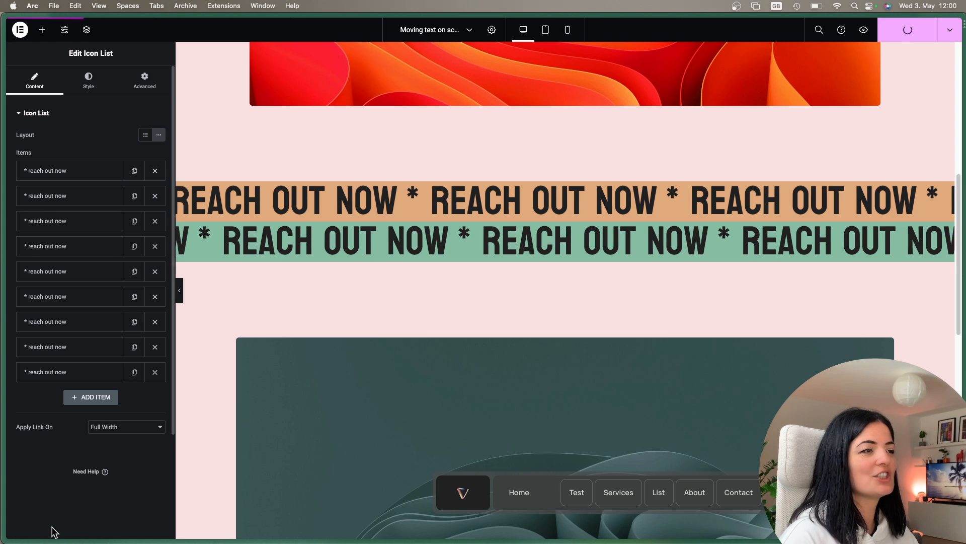